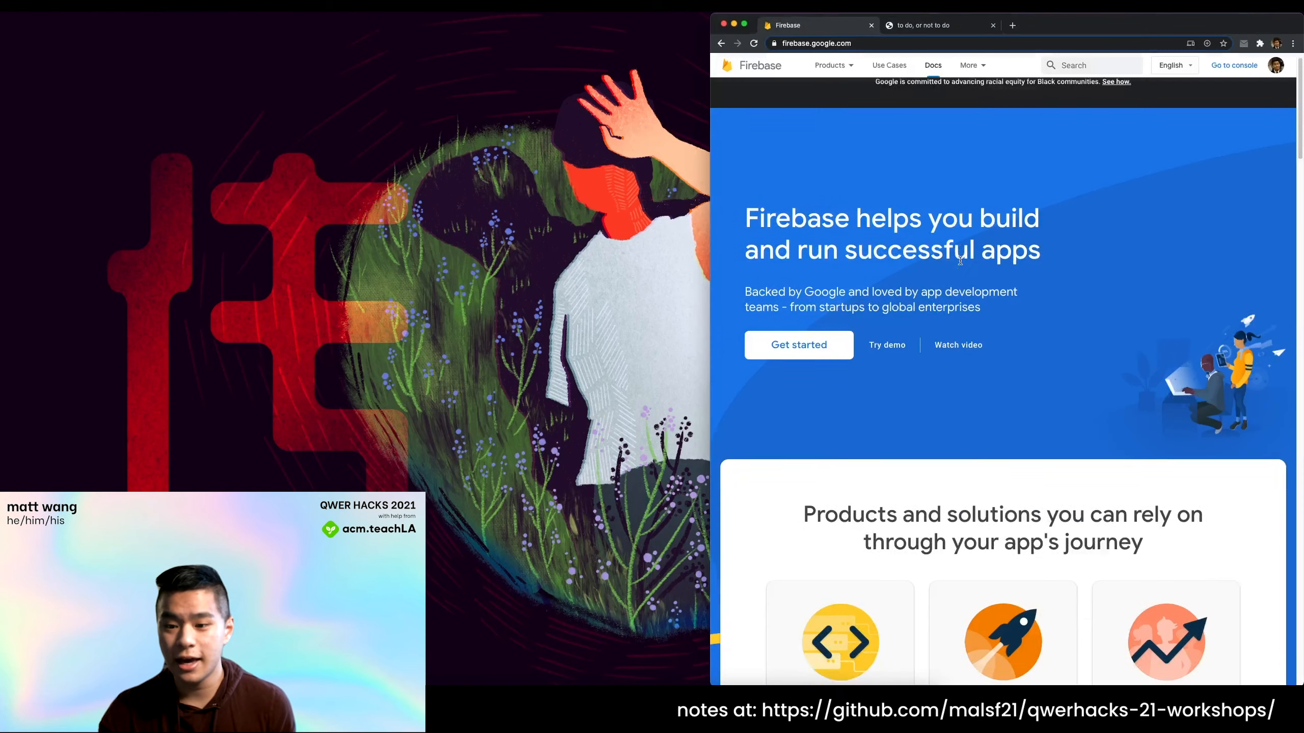
Browse the Firebase homepage and navigate via Products to the Build page listing Cloud Firestore.
scroll(down, 3)
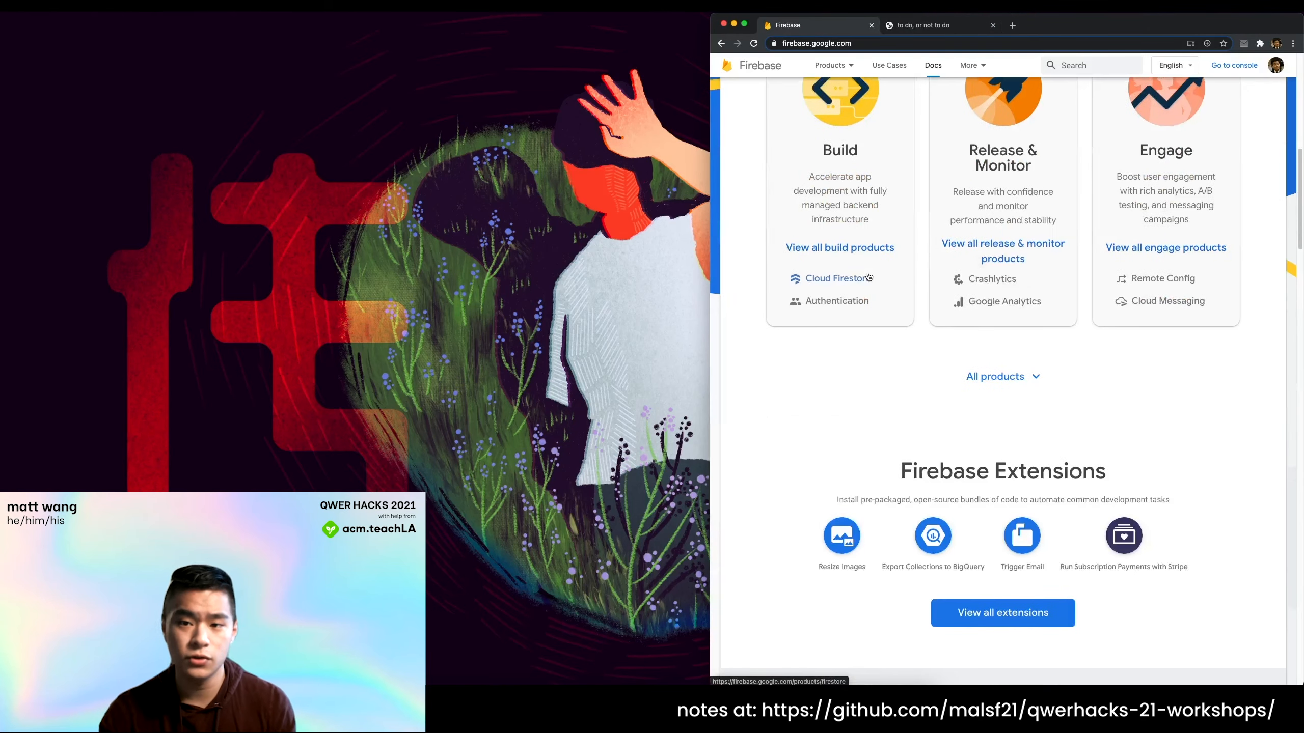
scroll(up, 3)
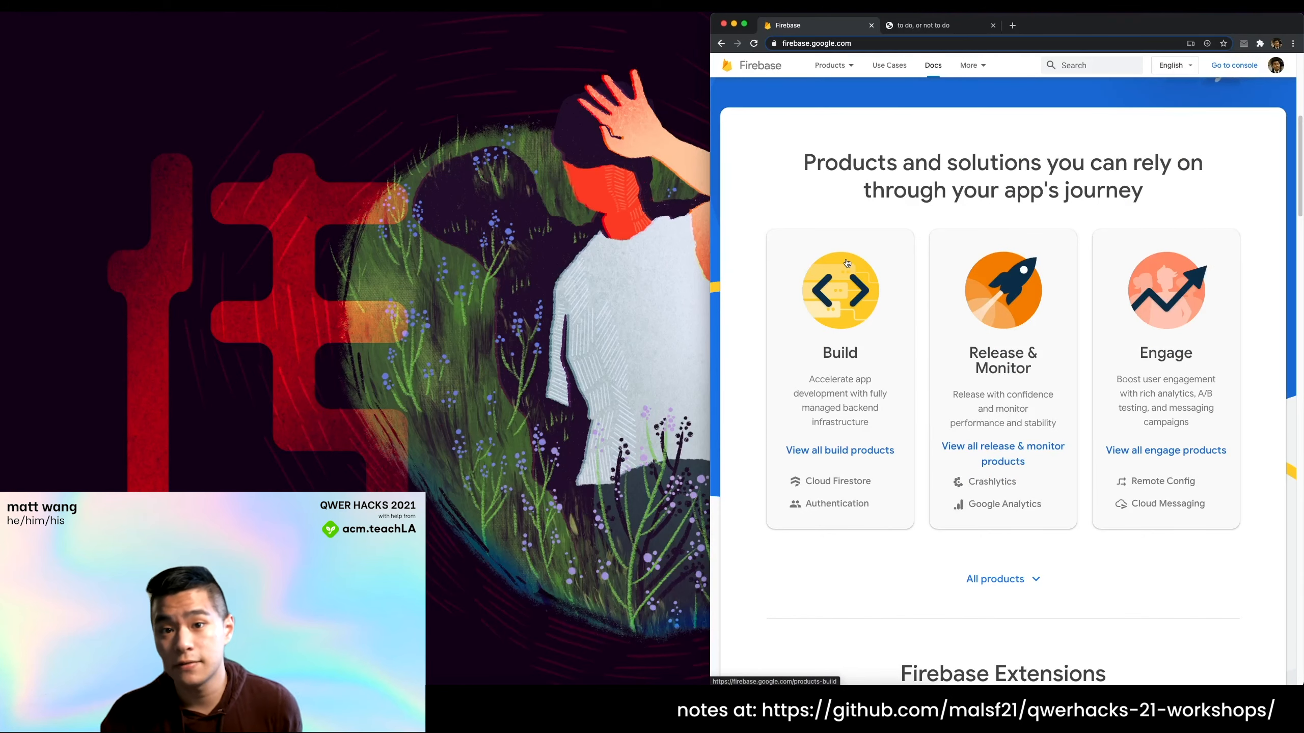
scroll(up, 3)
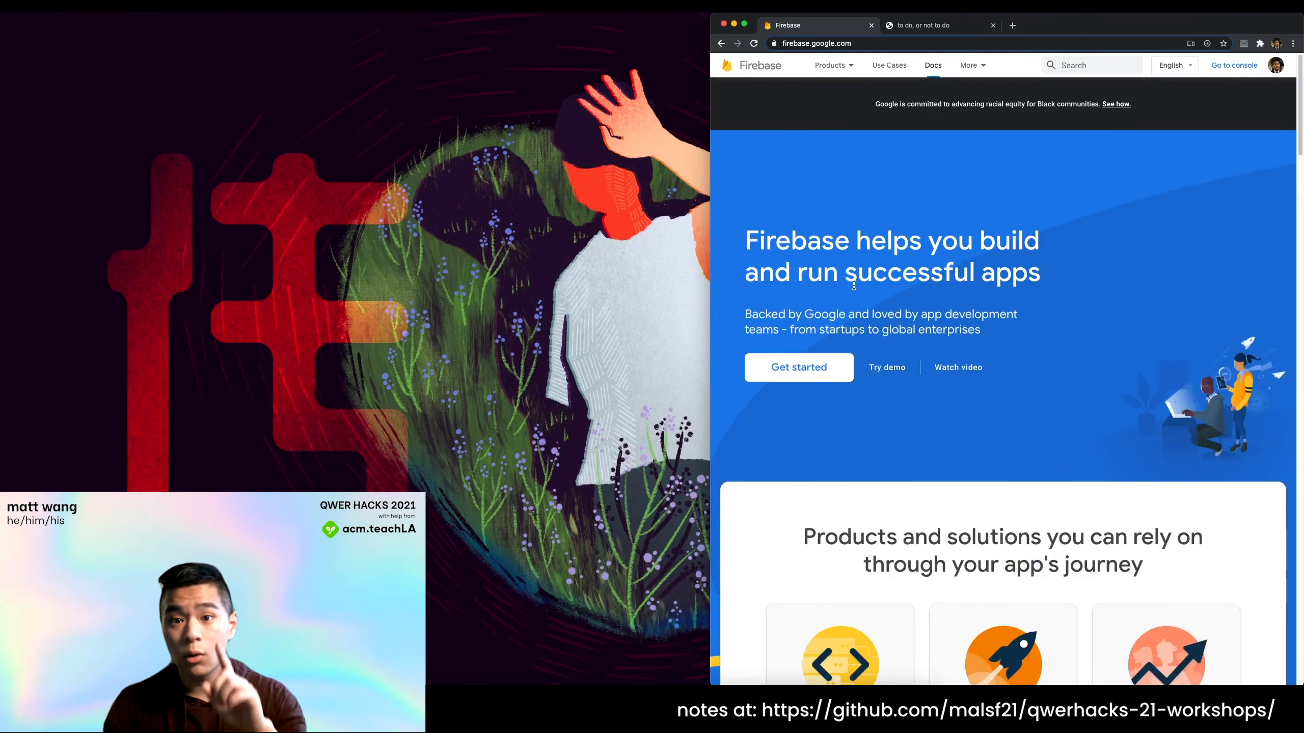
scroll(down, 3)
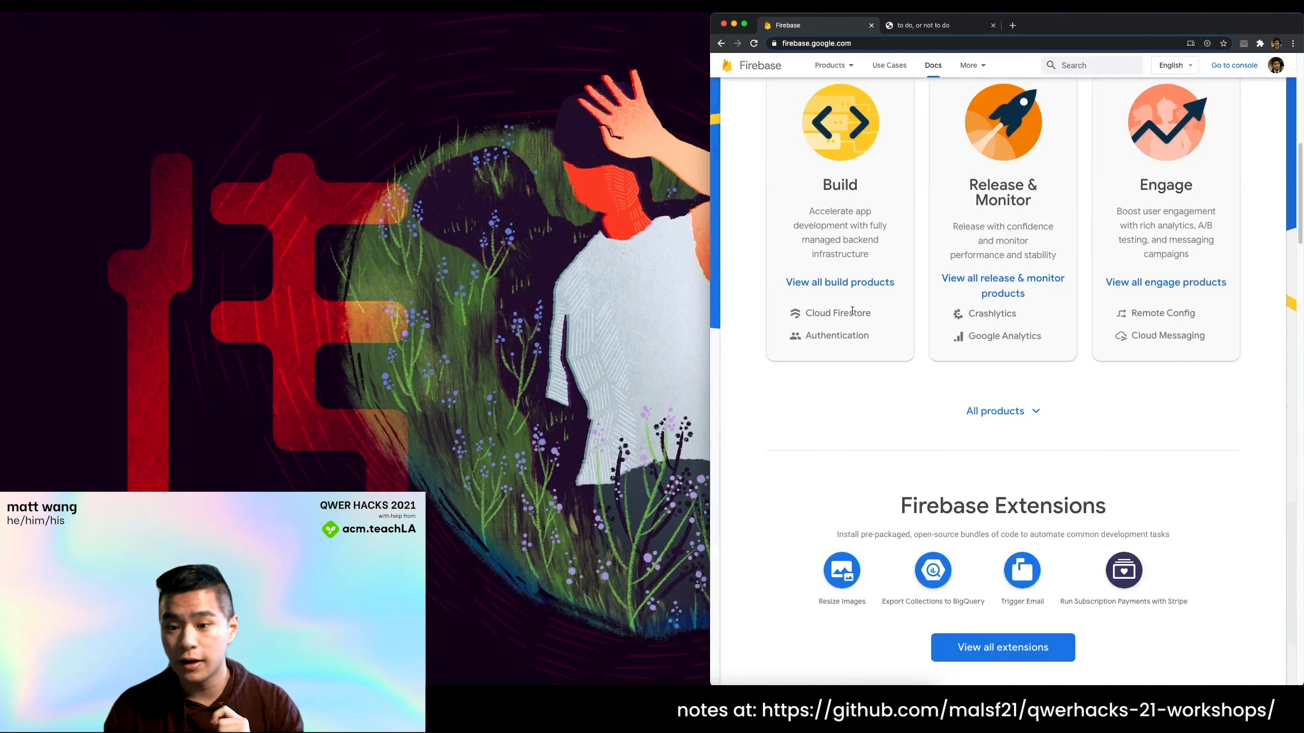
click(829, 65)
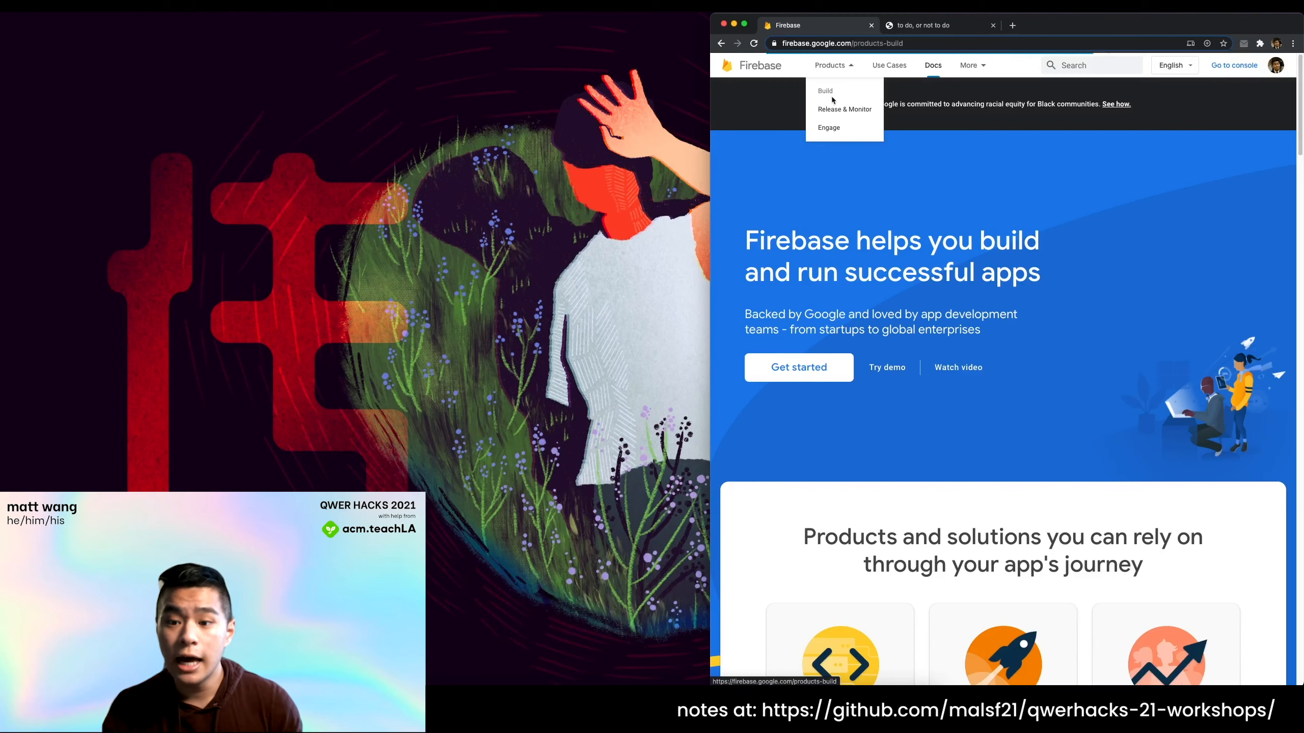
click(825, 91)
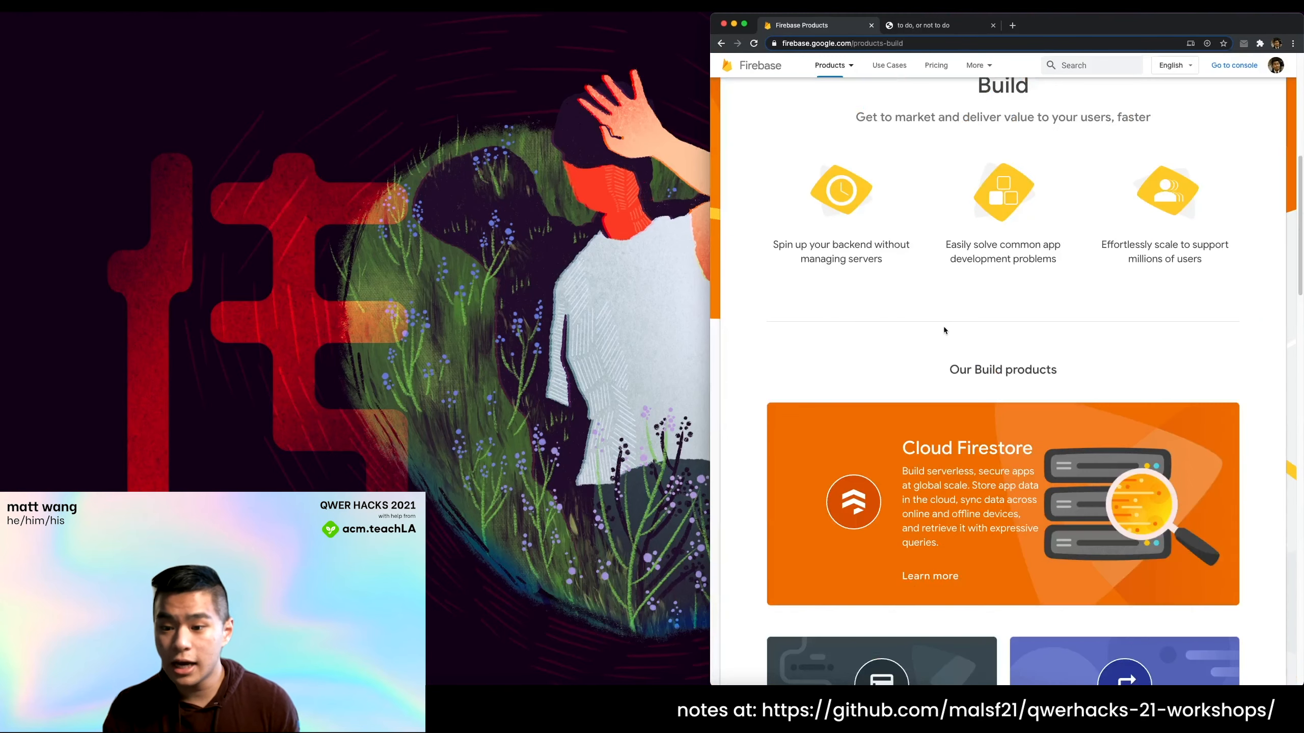
scroll(down, 3)
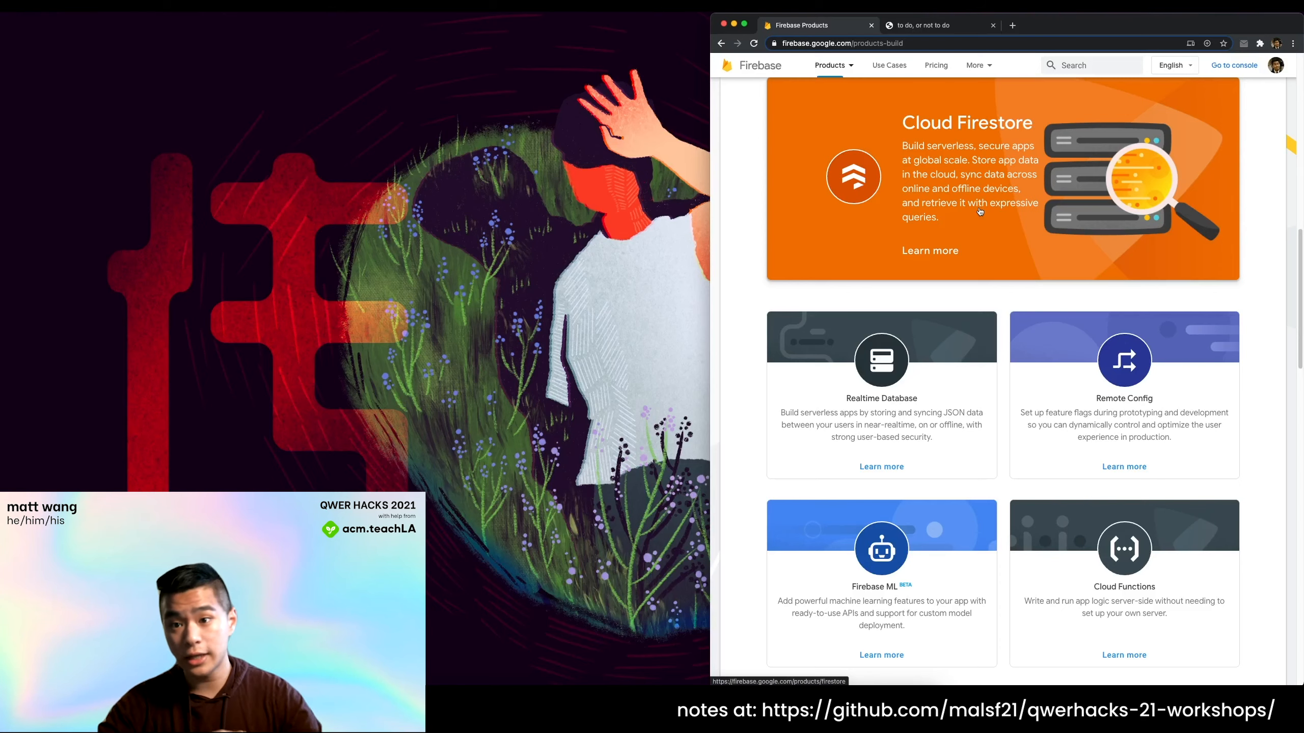
scroll(up, 3)
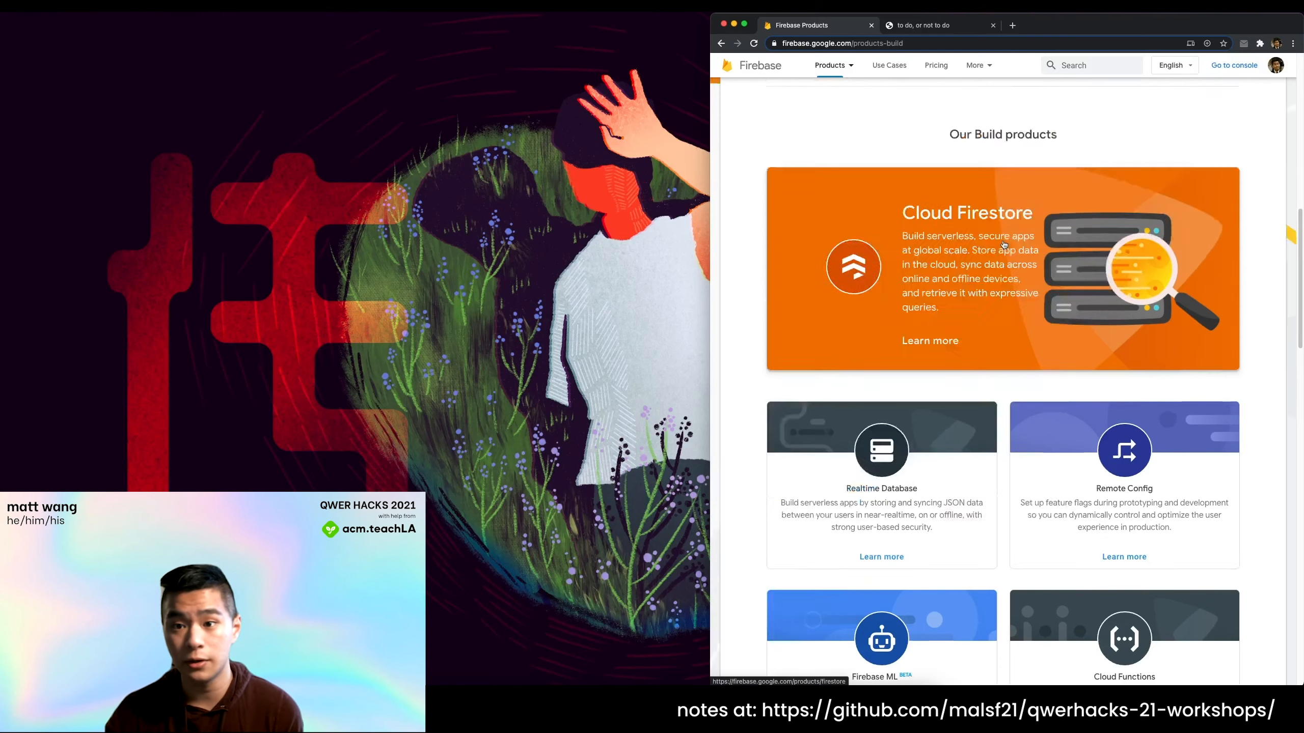
scroll(up, 3)
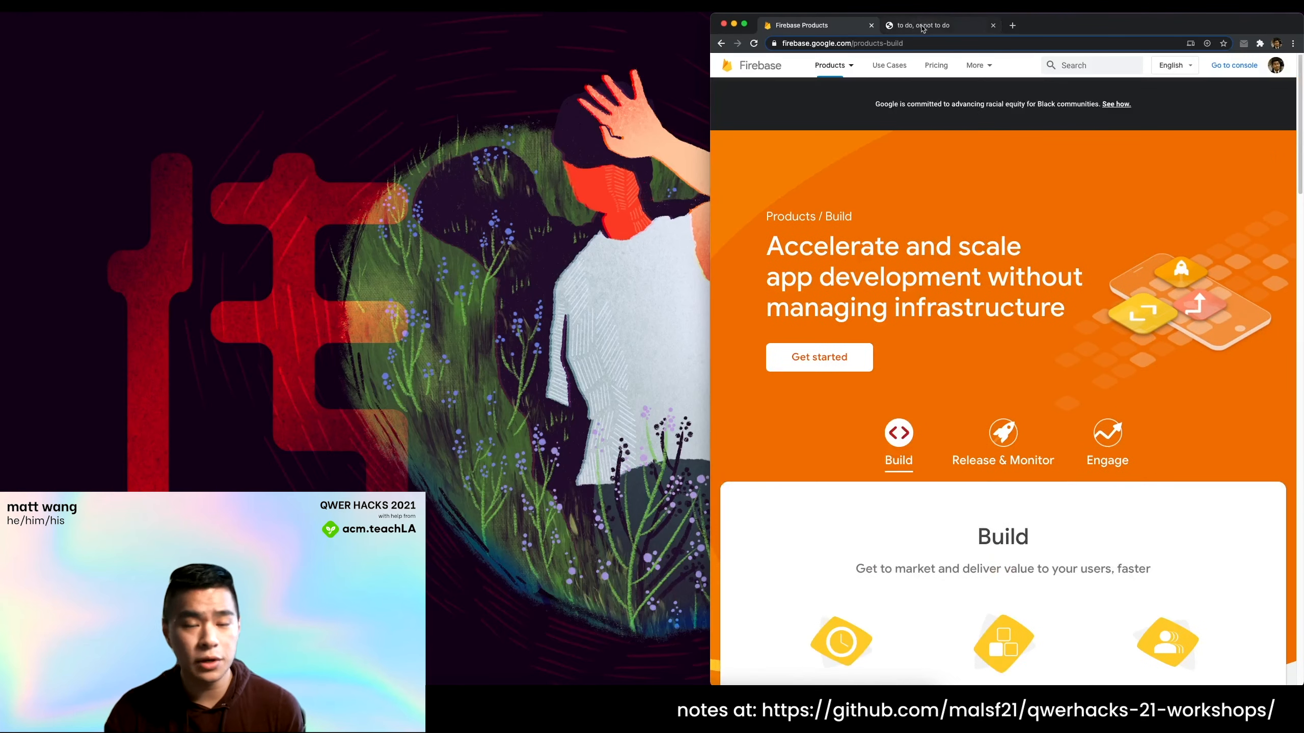
Add a 'finish editing this video' task to the to-do app, mark it done and clear it.
click(927, 25)
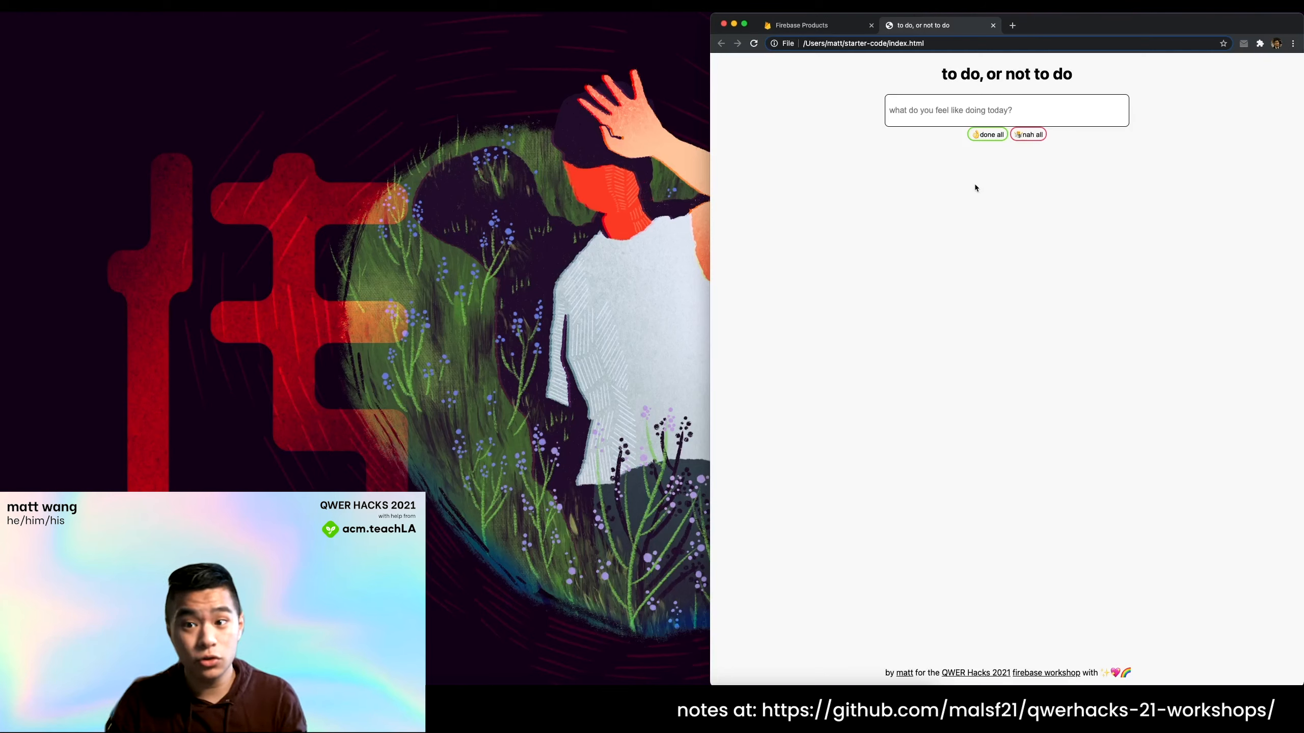
click(1005, 110)
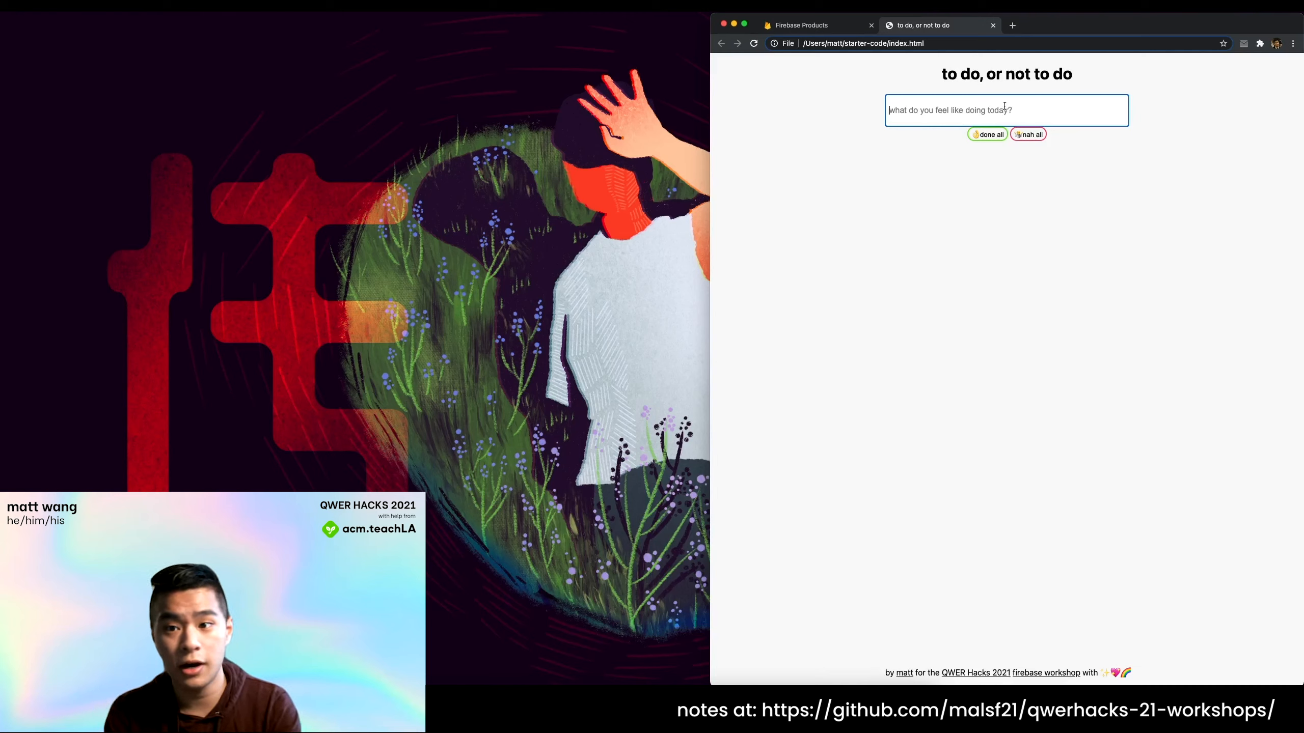
text(finish editing)
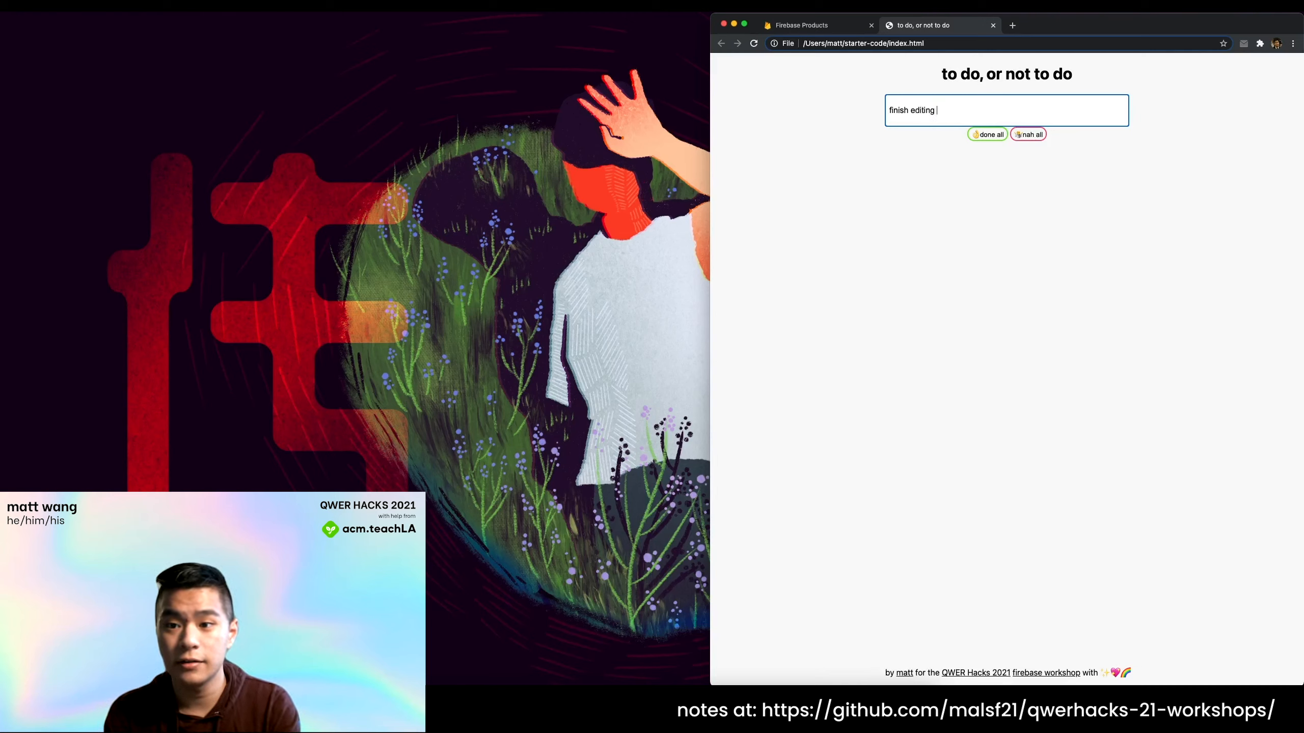
text(this vide)
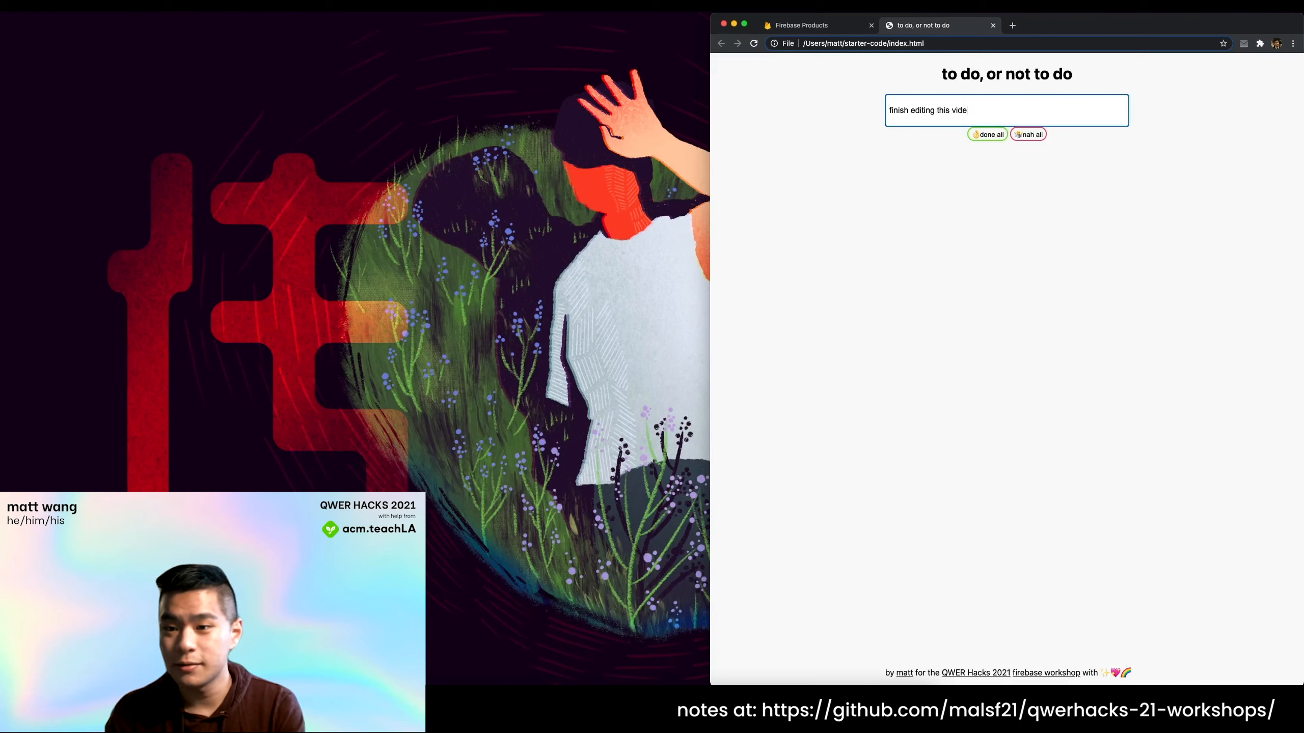
key(Enter)
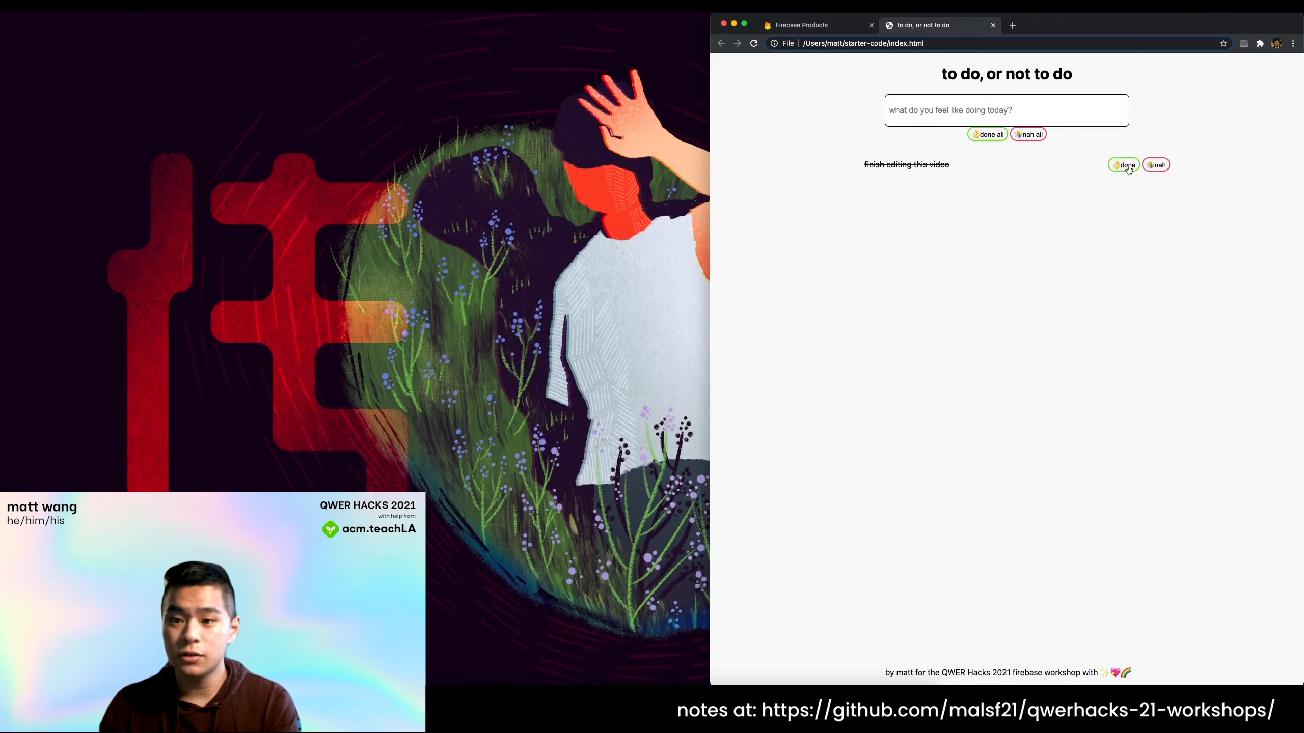
click(1123, 165)
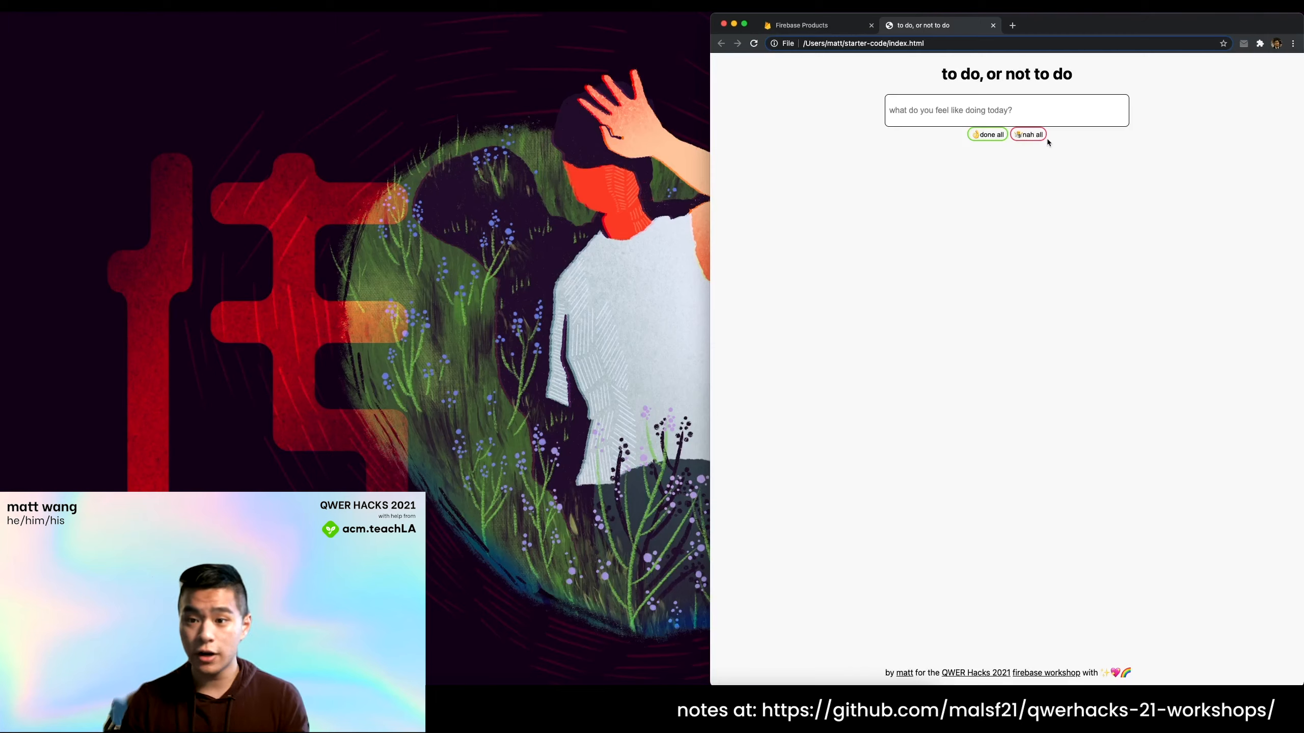
text(arju)
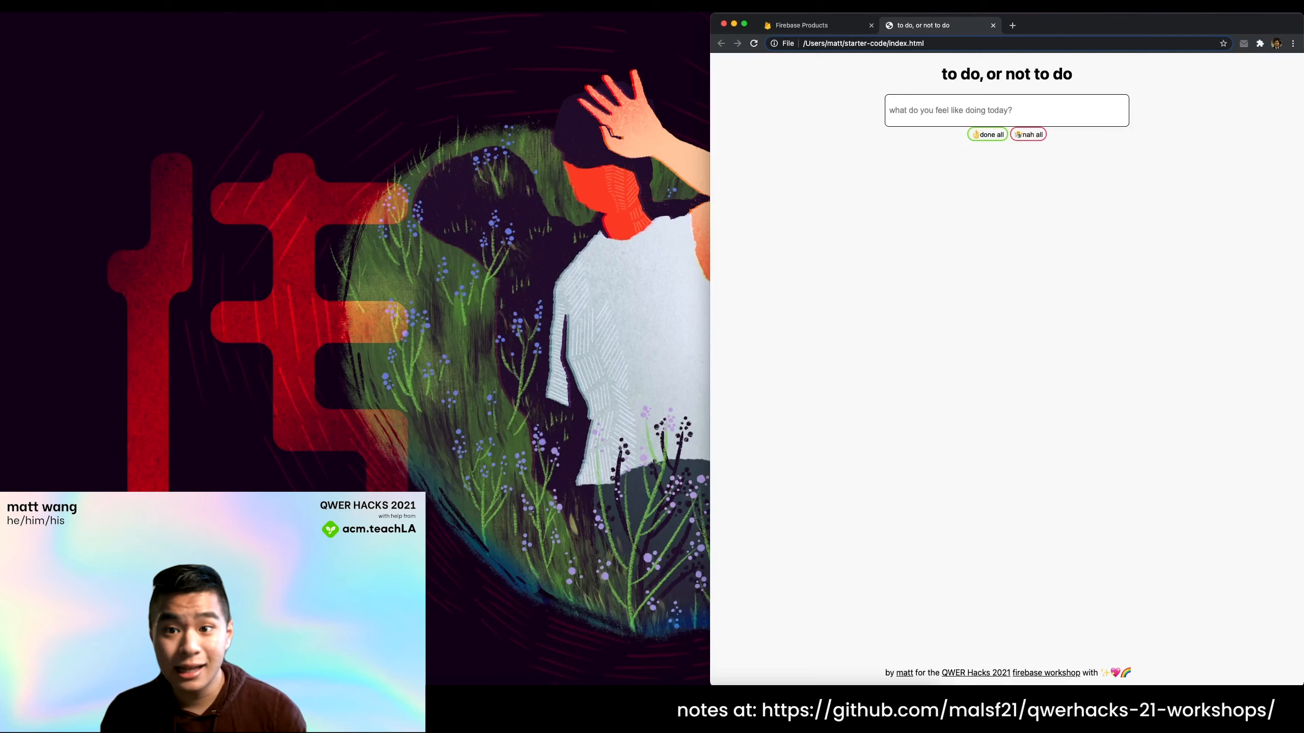
Return to the Firebase site and go to the console's project list.
click(799, 24)
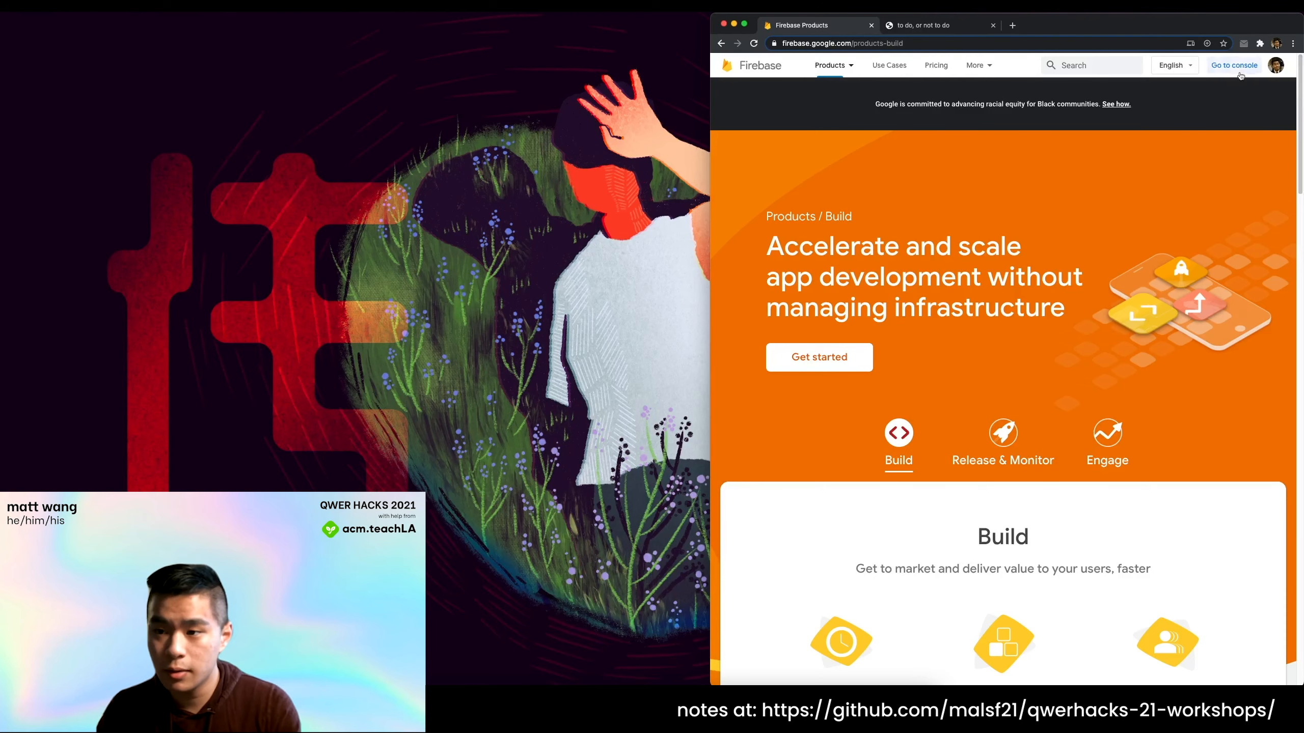
click(752, 67)
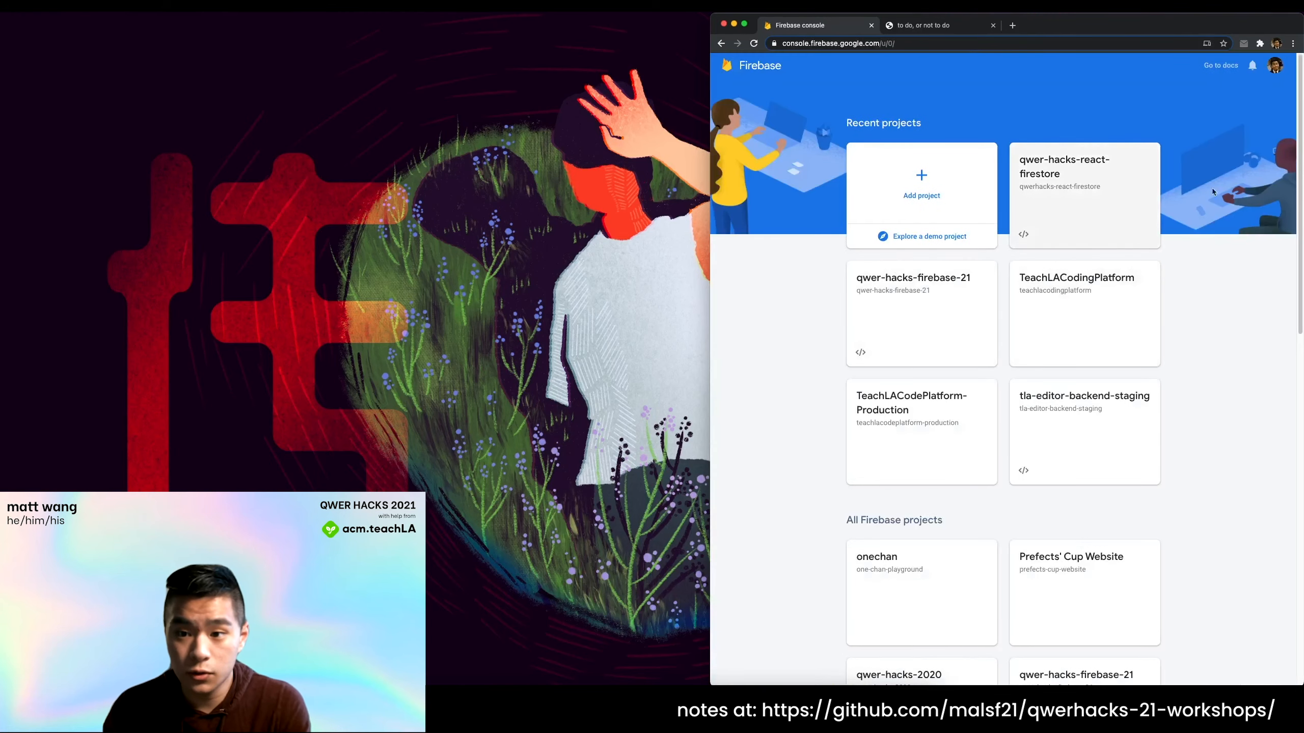
Create project qwer-hacks-21-firestore with Google Analytics disabled and enter its overview.
click(921, 175)
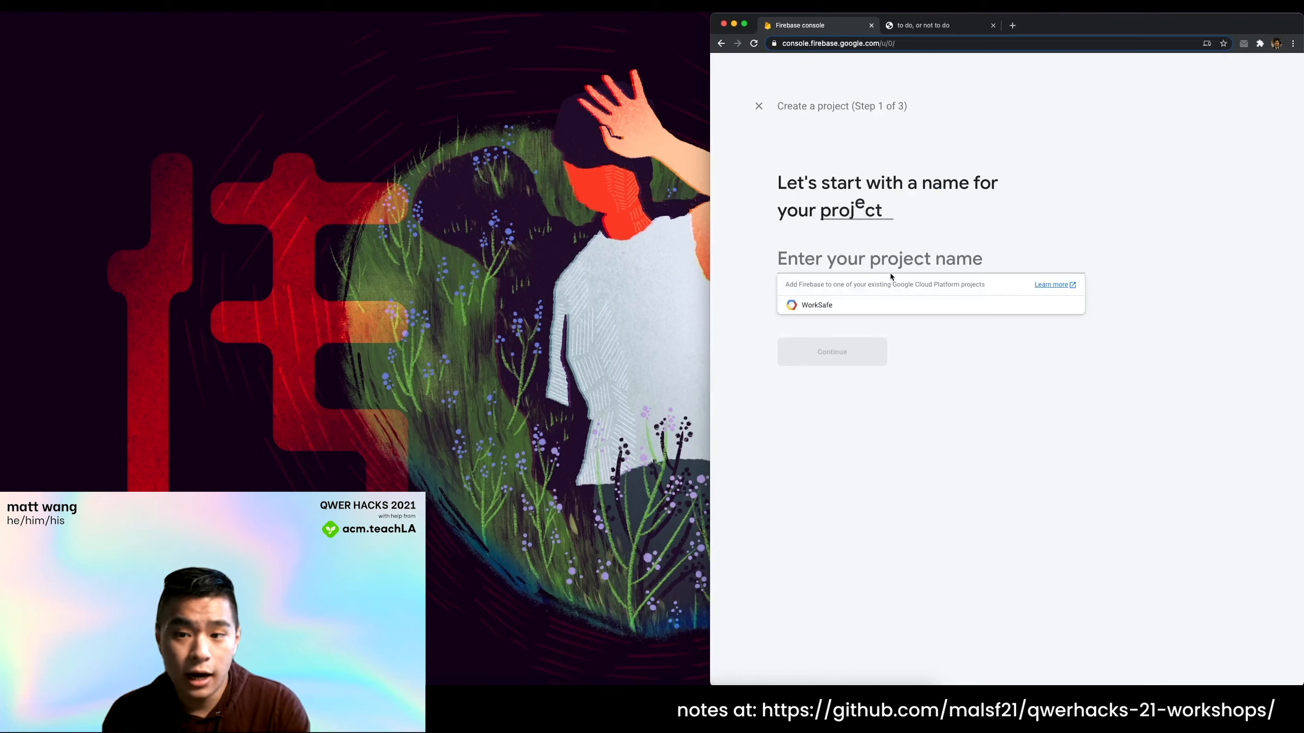
text(qwer-hacks-21-fires)
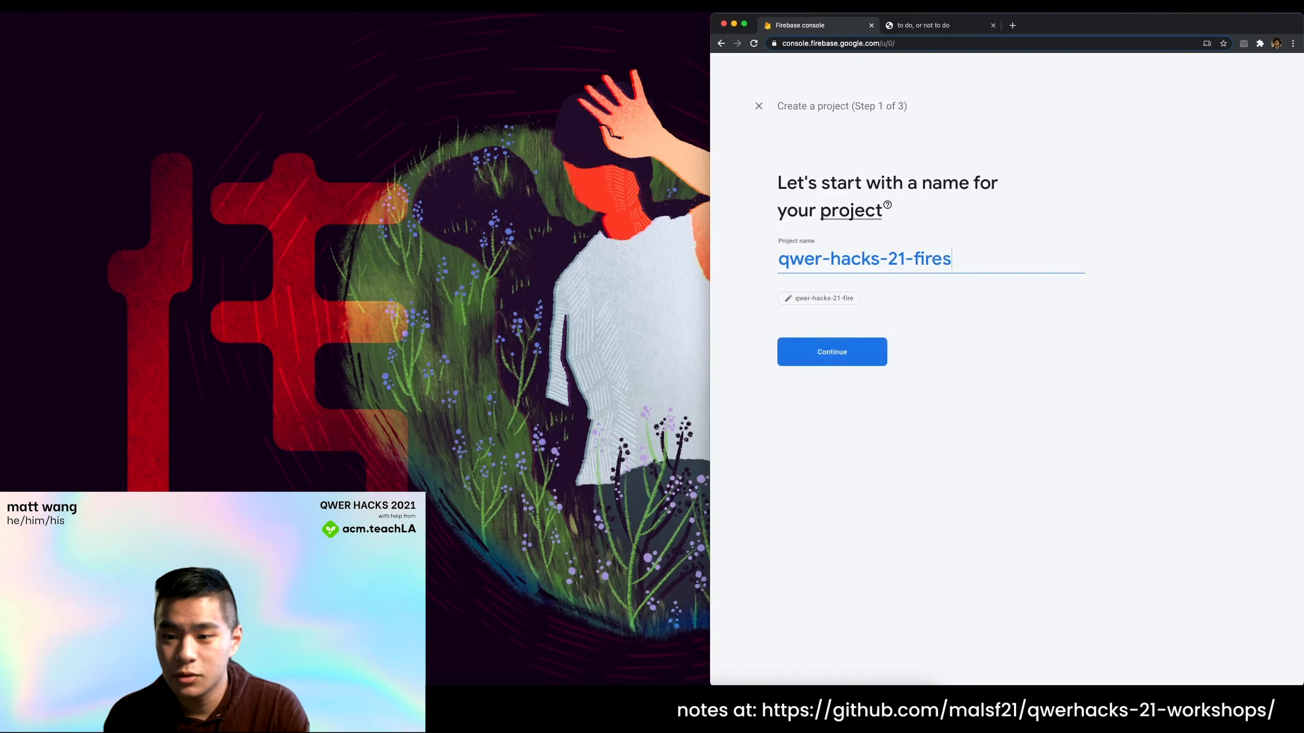
click(831, 352)
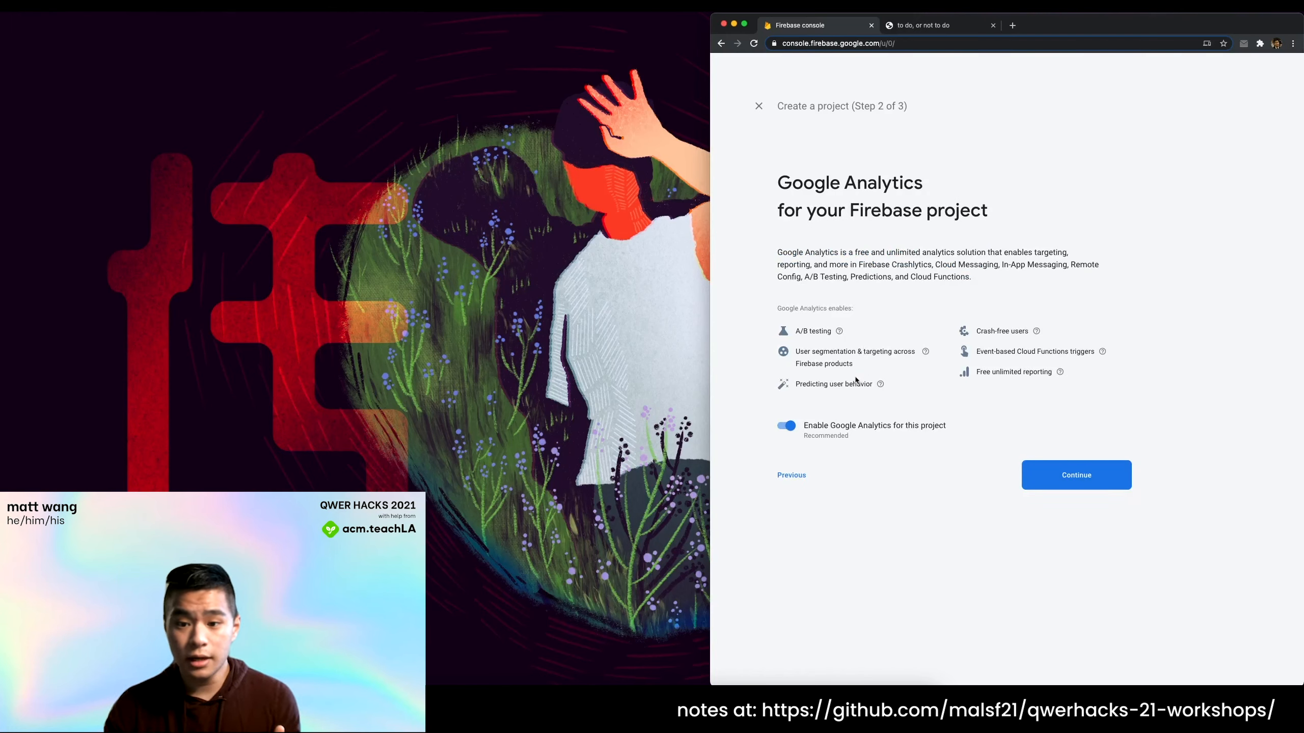
click(786, 426)
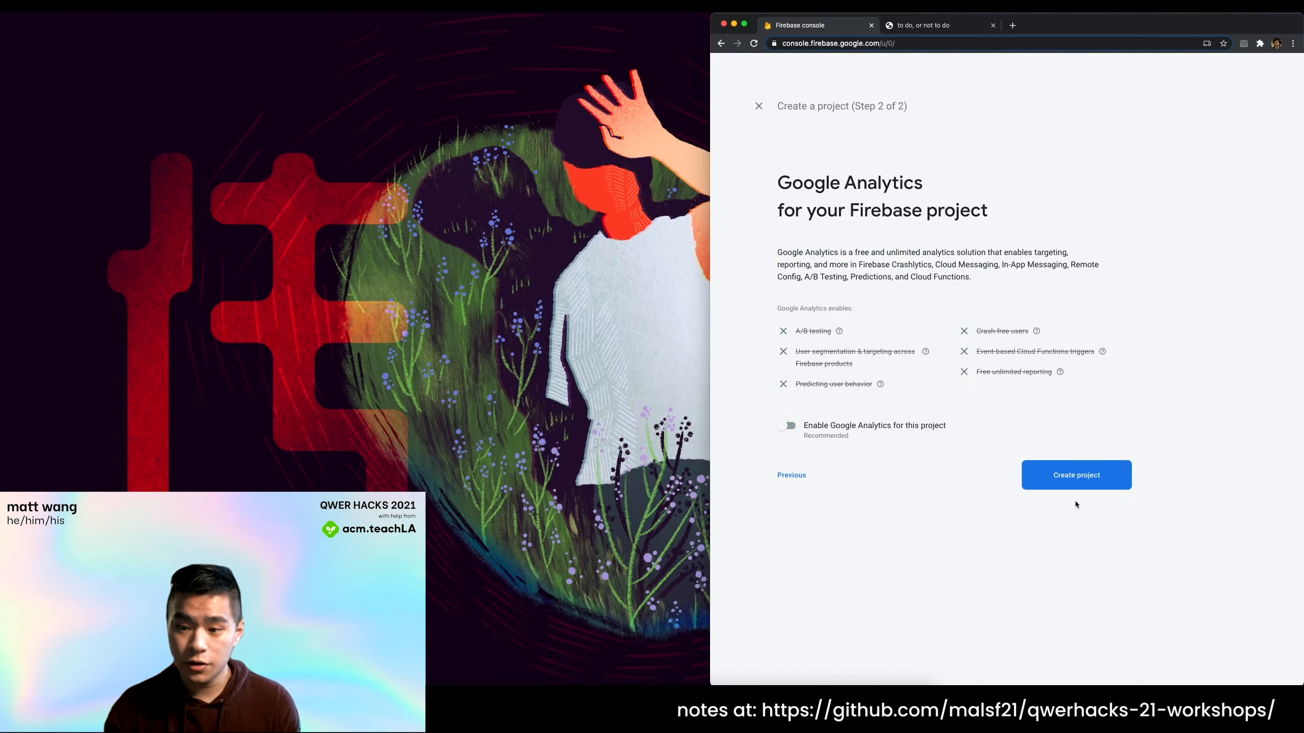
click(1076, 475)
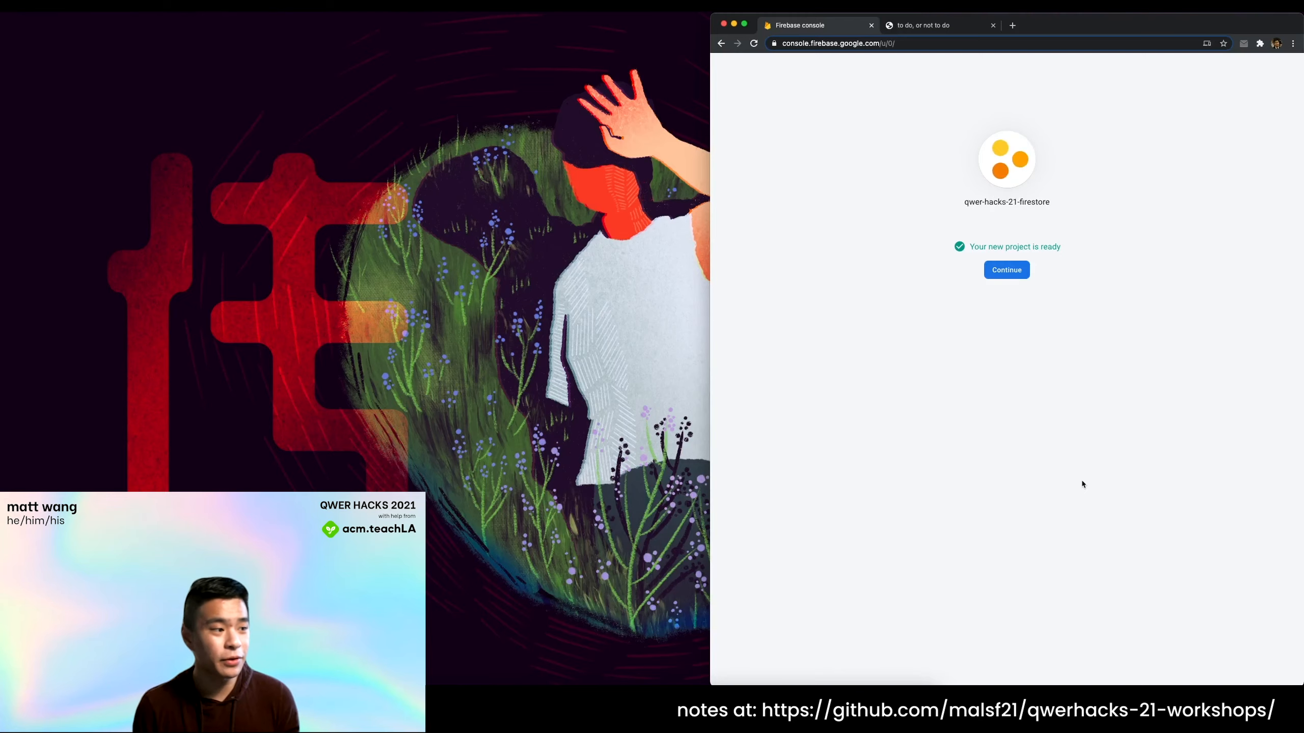
click(1006, 270)
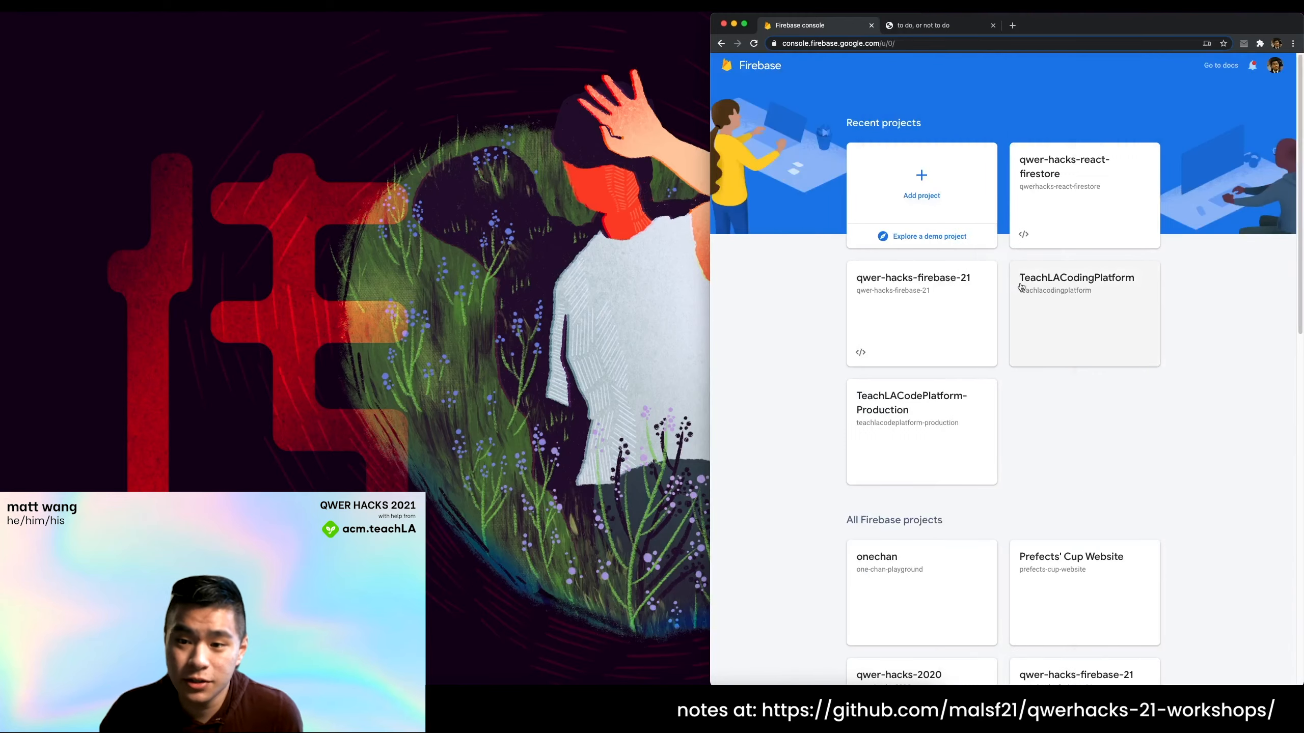
click(1084, 185)
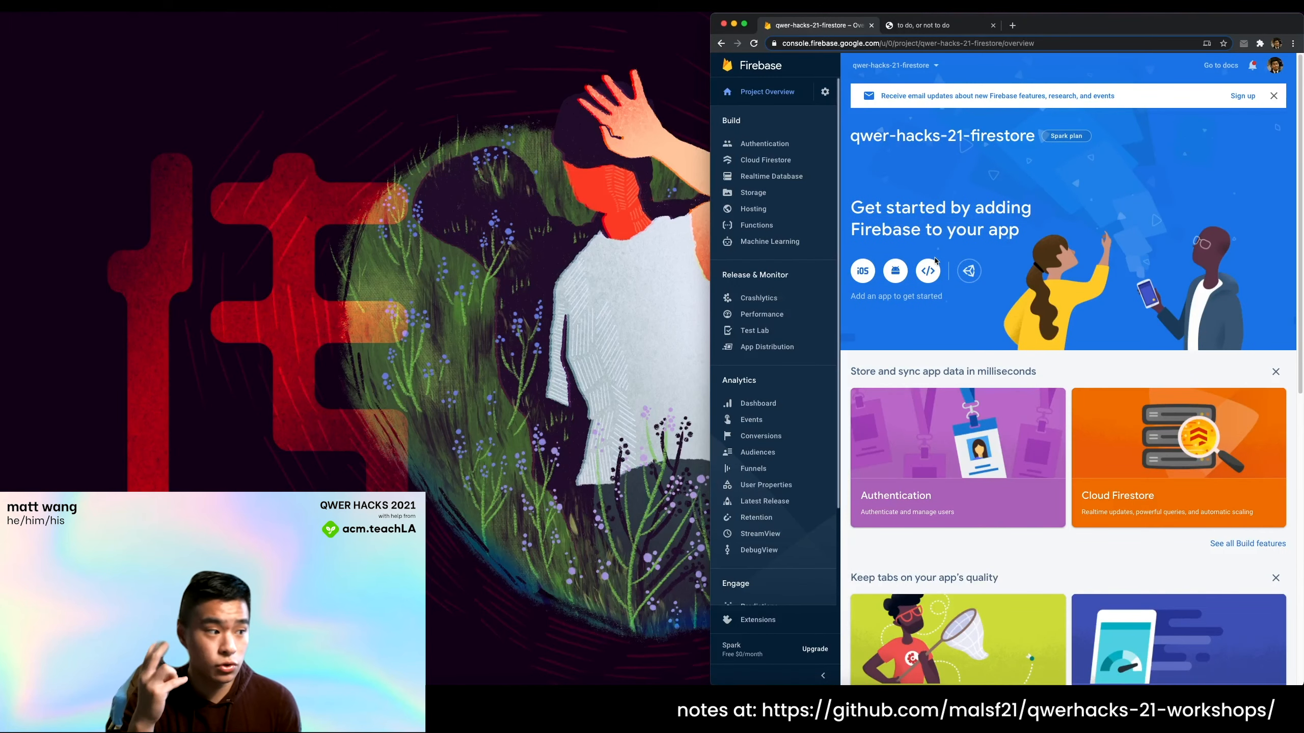
mouse_move(928, 272)
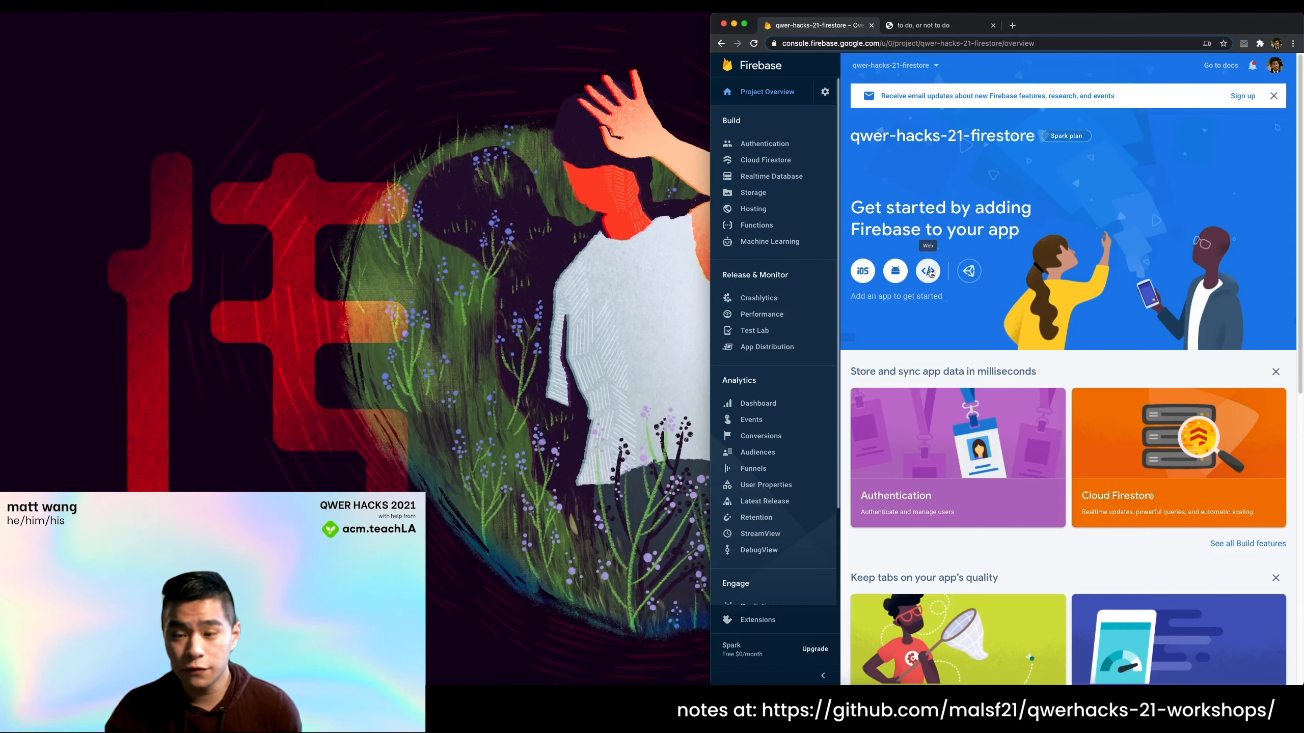
Register a web app nicknamed web-todolist, revealing its SDK configuration snippet.
click(927, 271)
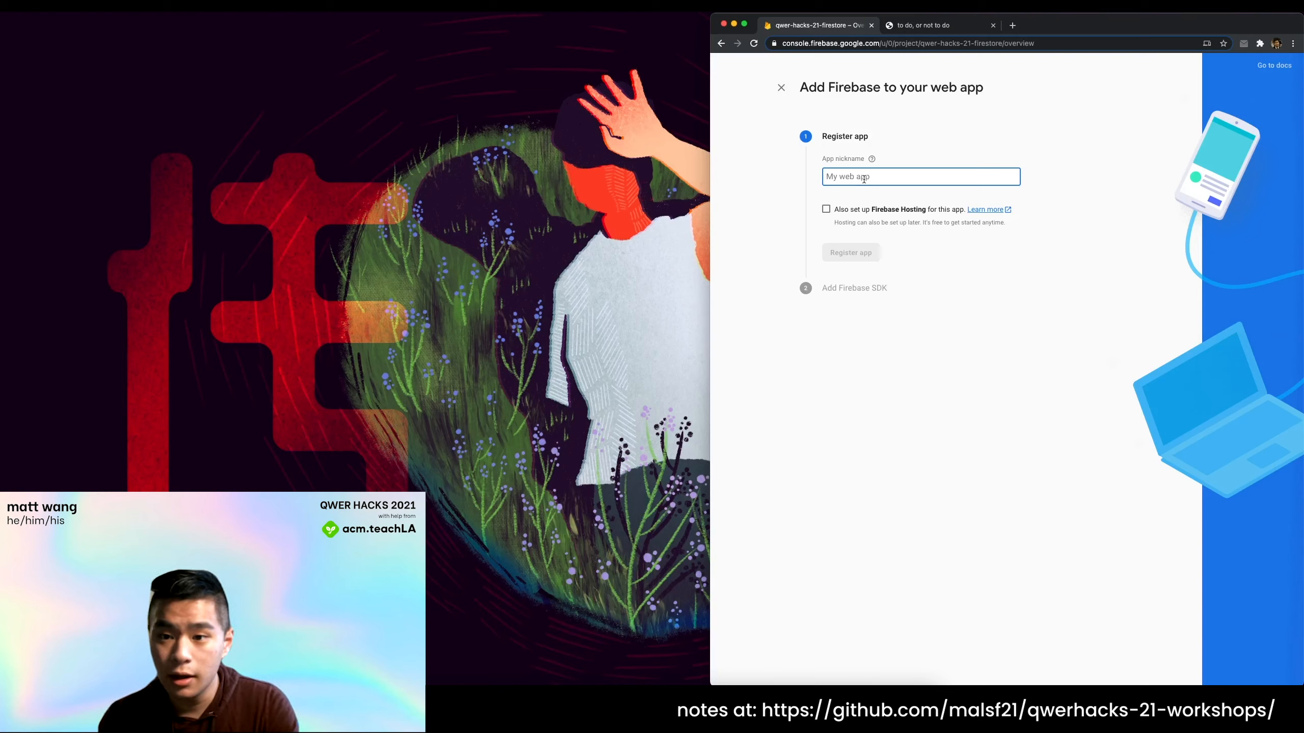
text(web-too)
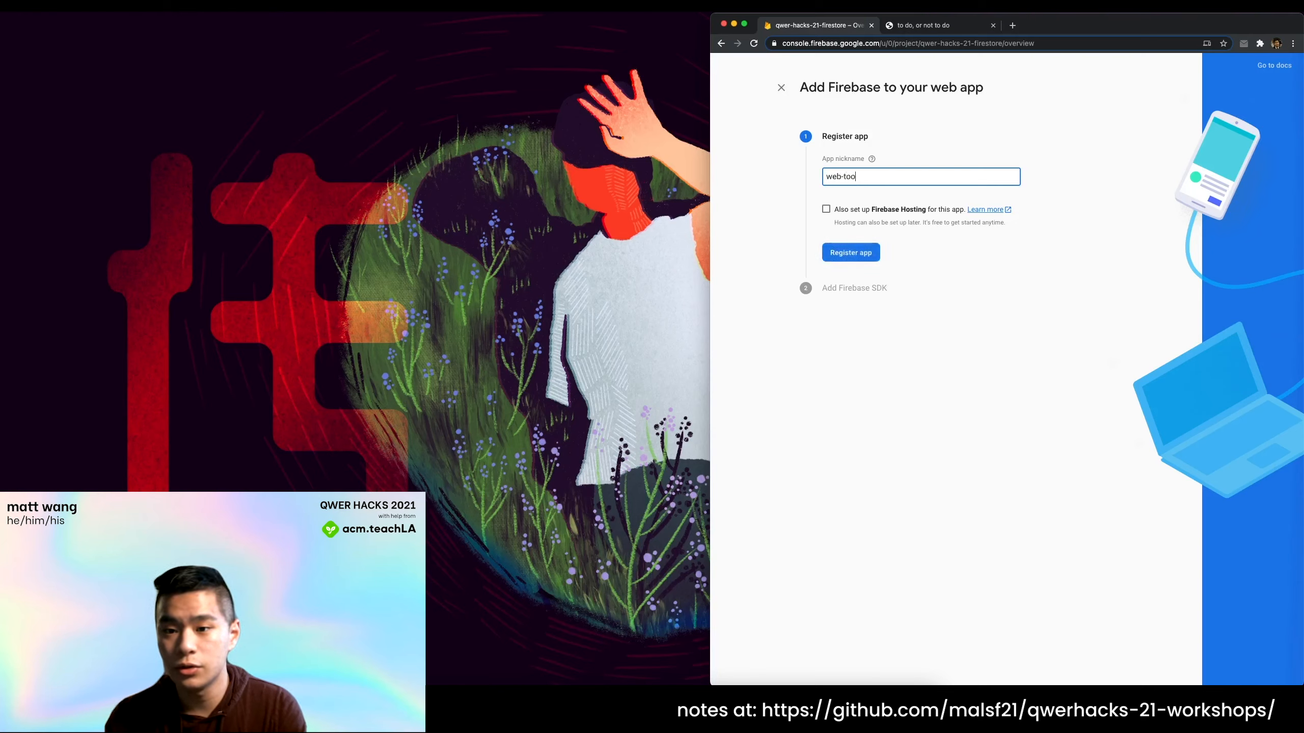
text(dolist)
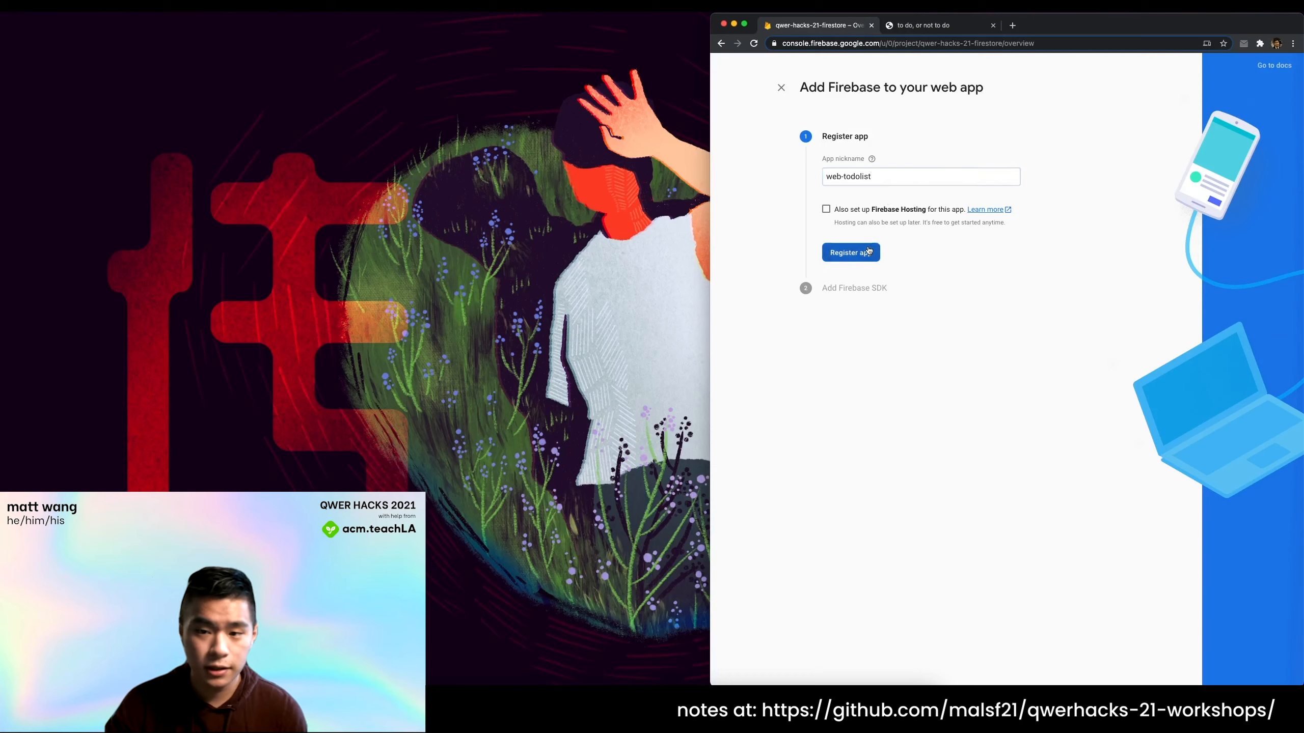
click(851, 252)
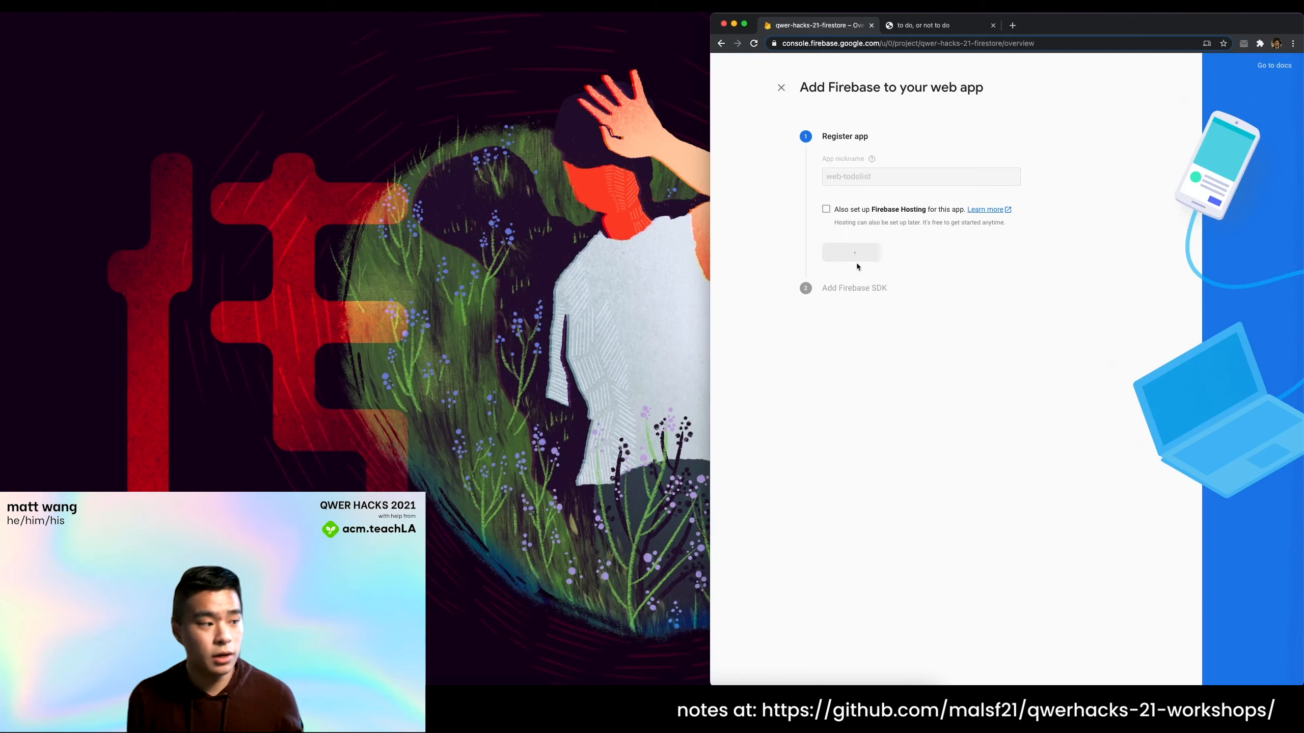
click(851, 252)
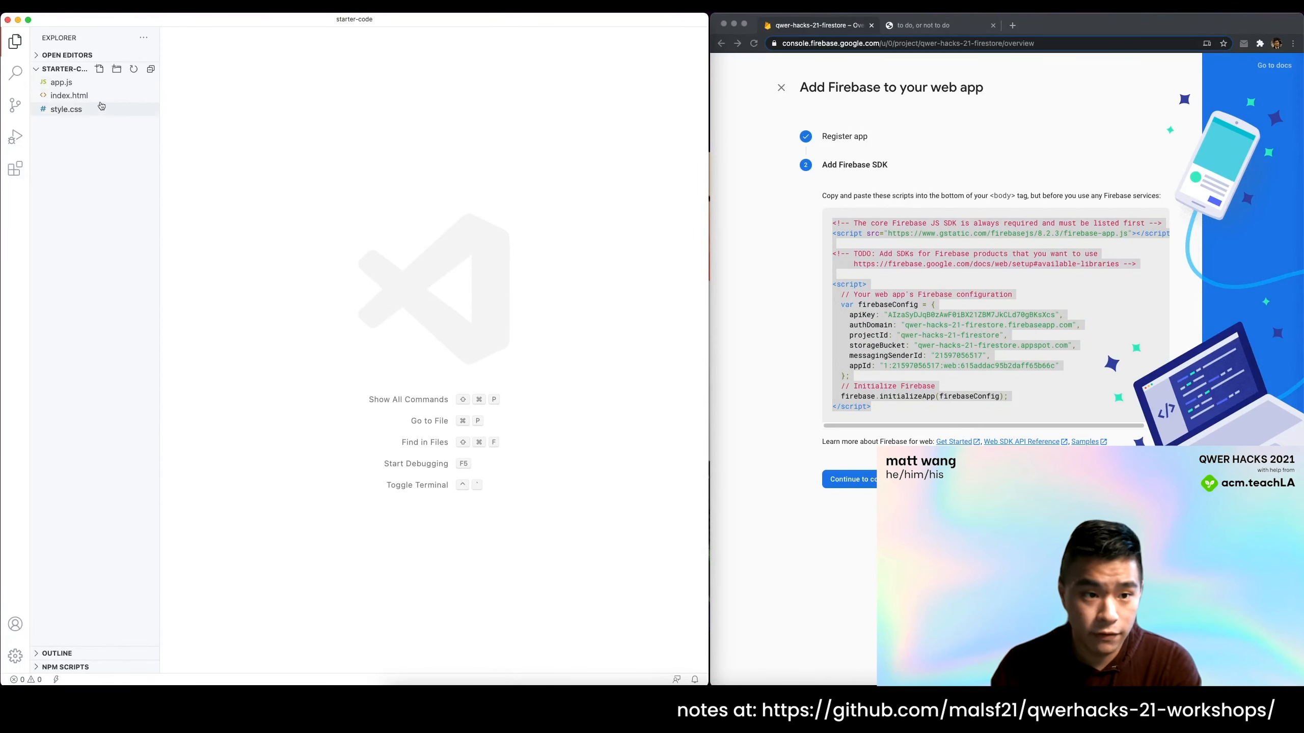
Paste the Firebase SDK scripts and firebaseConfig into index.html before the app.js script.
click(68, 95)
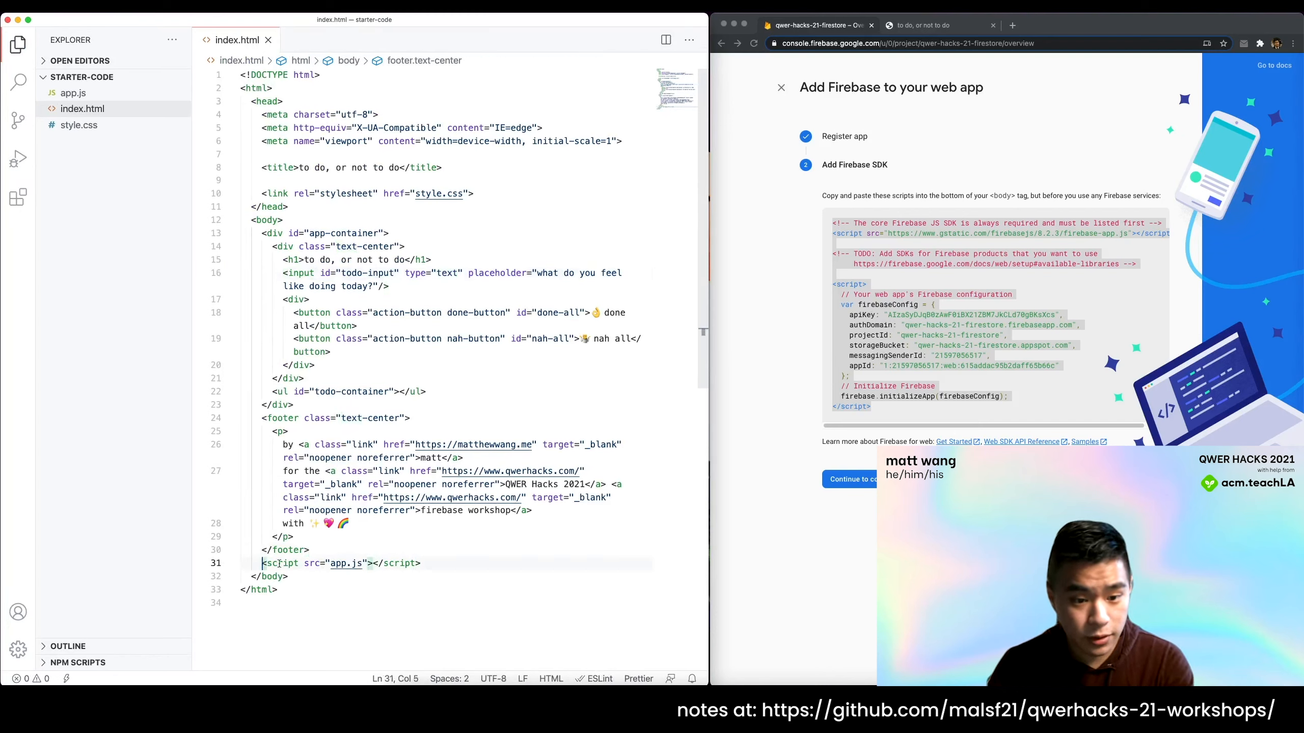
key(Enter)
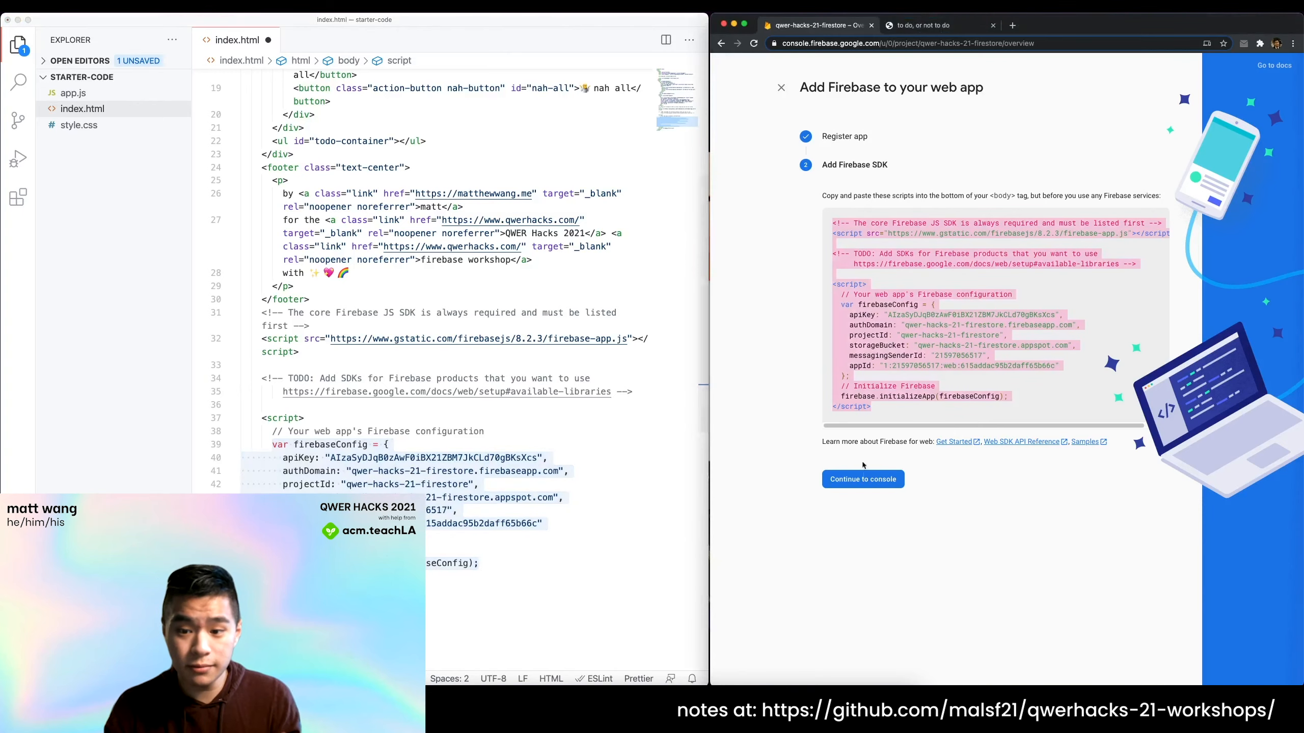
Continue to console, go to Cloud Firestore and start the Create database dialog.
click(863, 479)
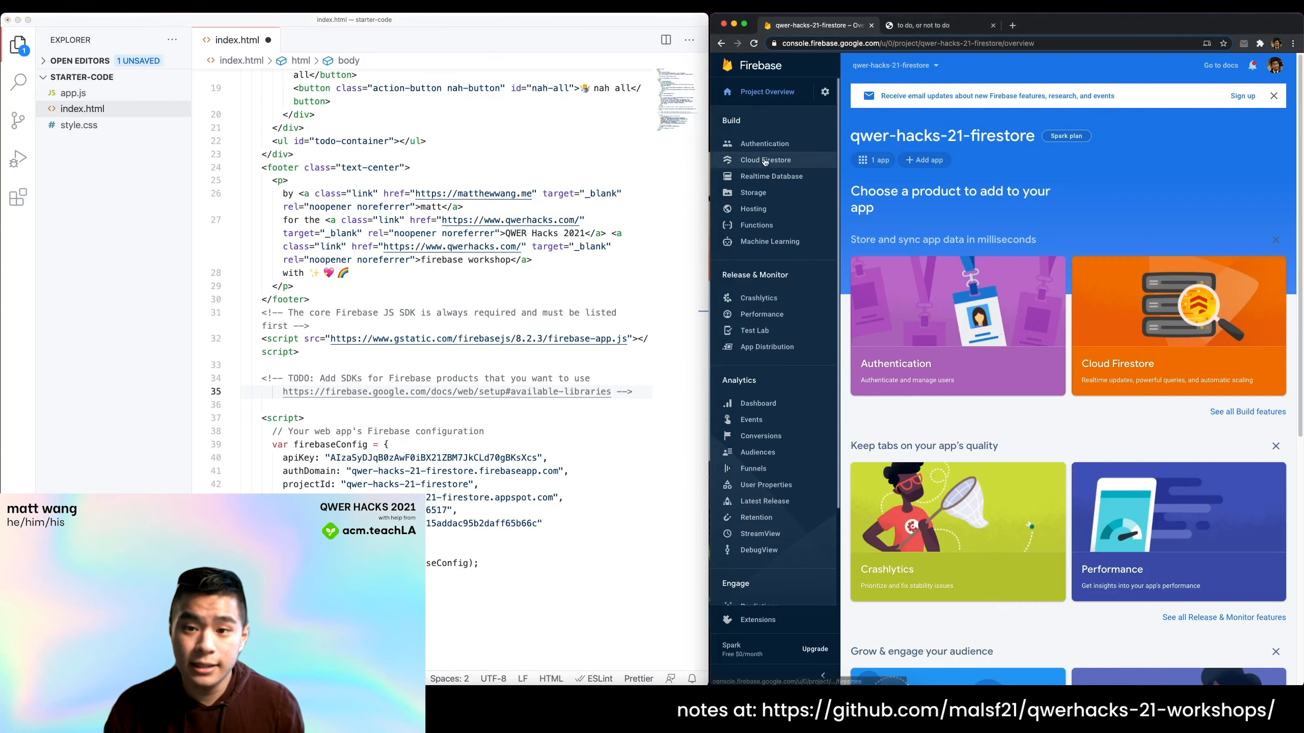
click(765, 160)
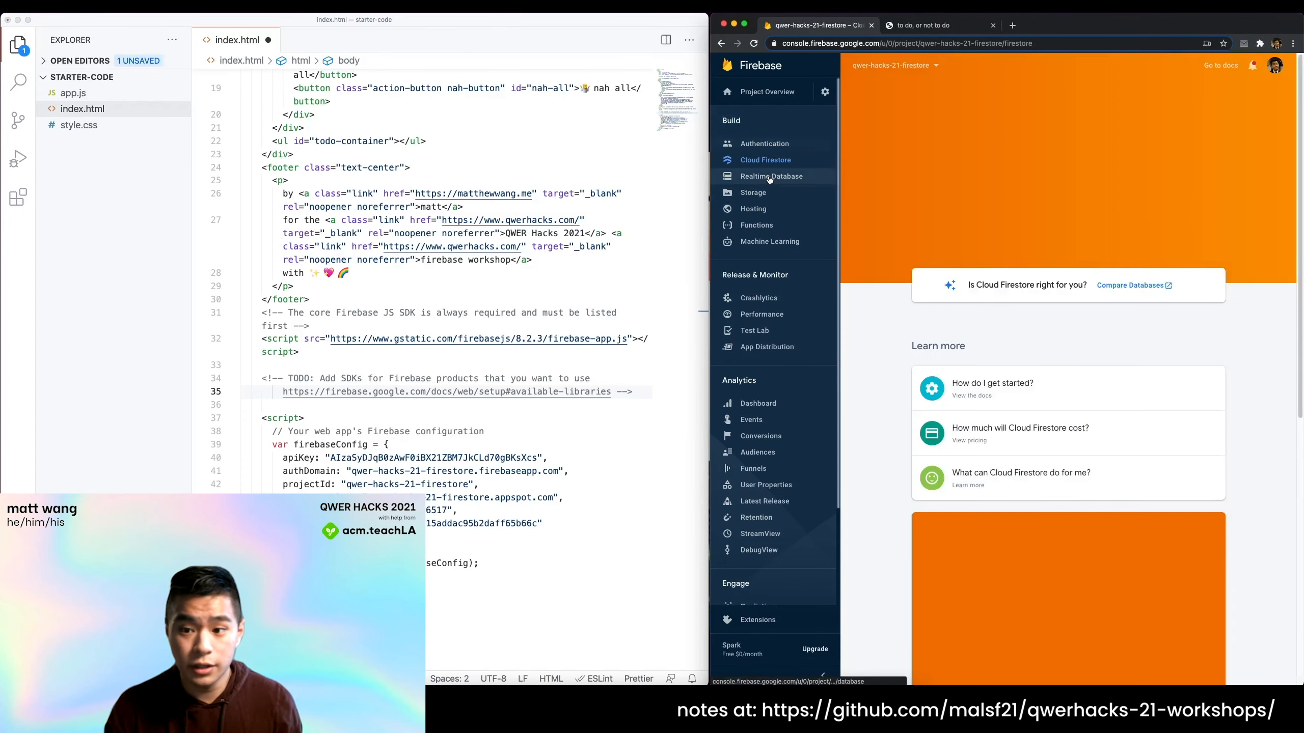
click(765, 160)
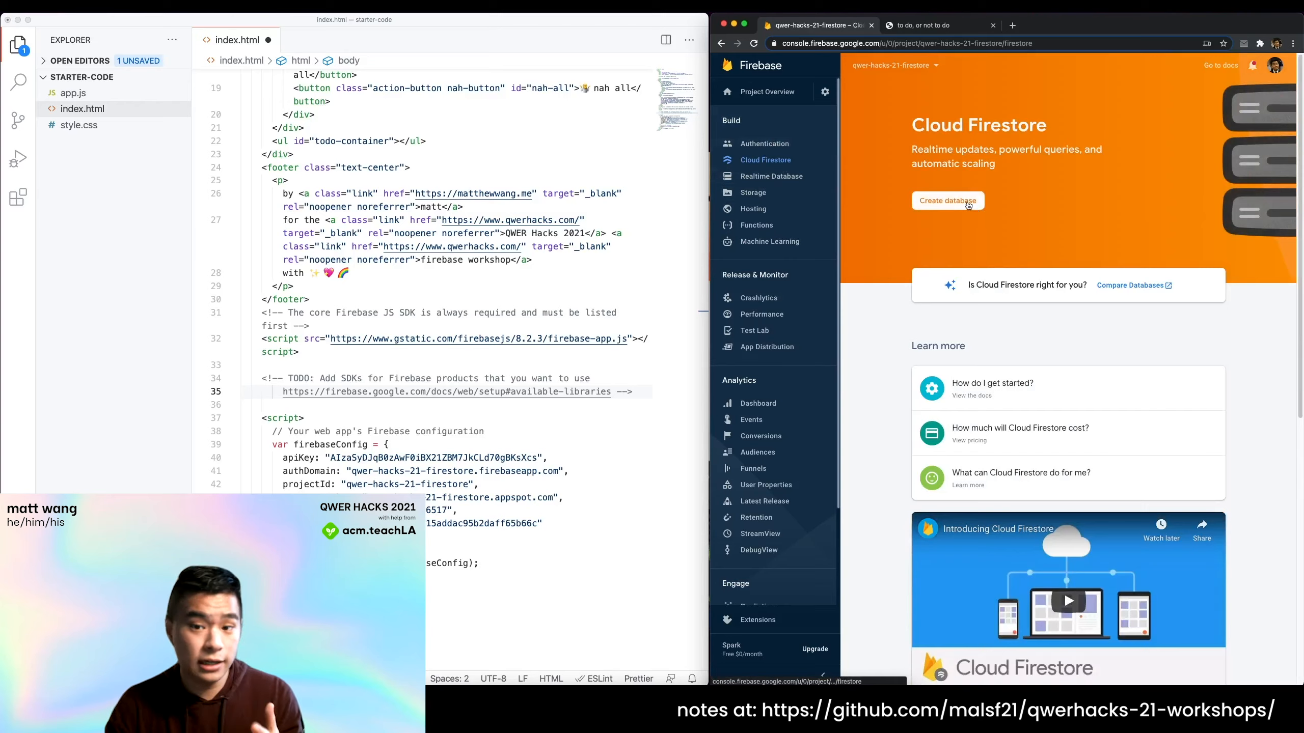
click(948, 201)
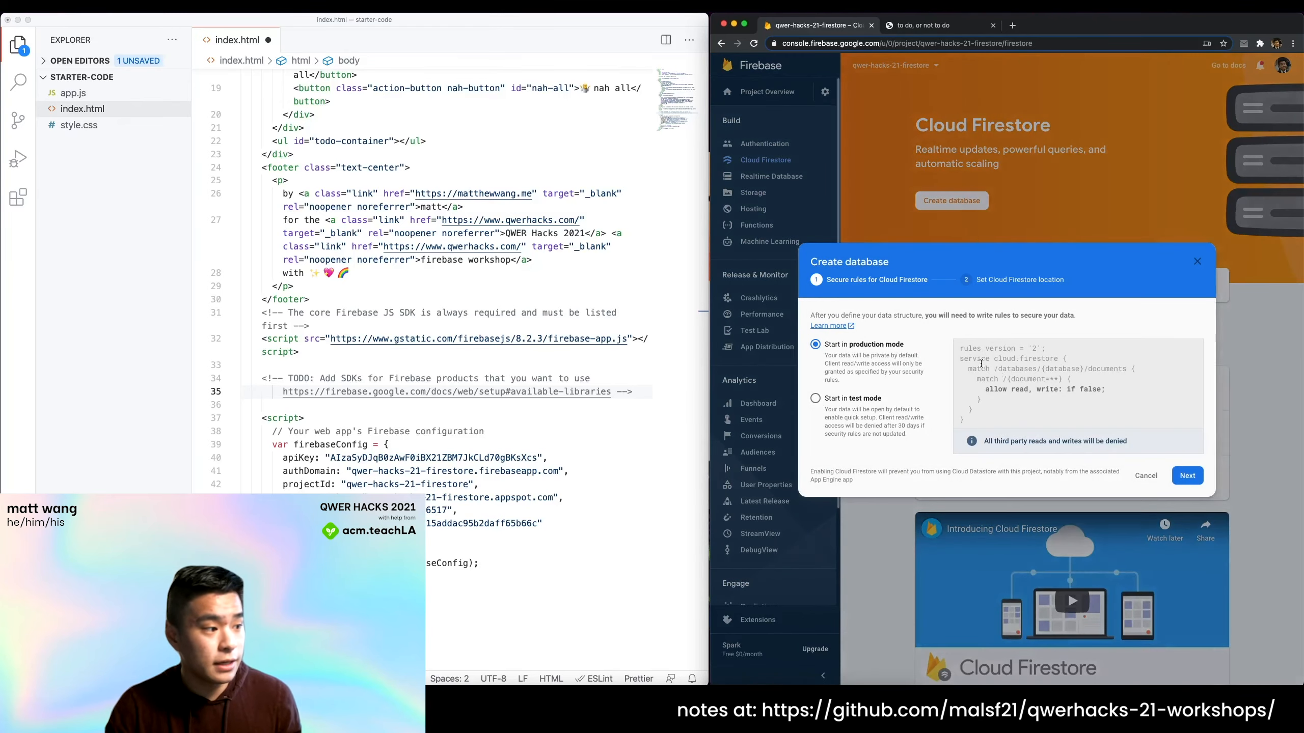
mouse_move(886, 401)
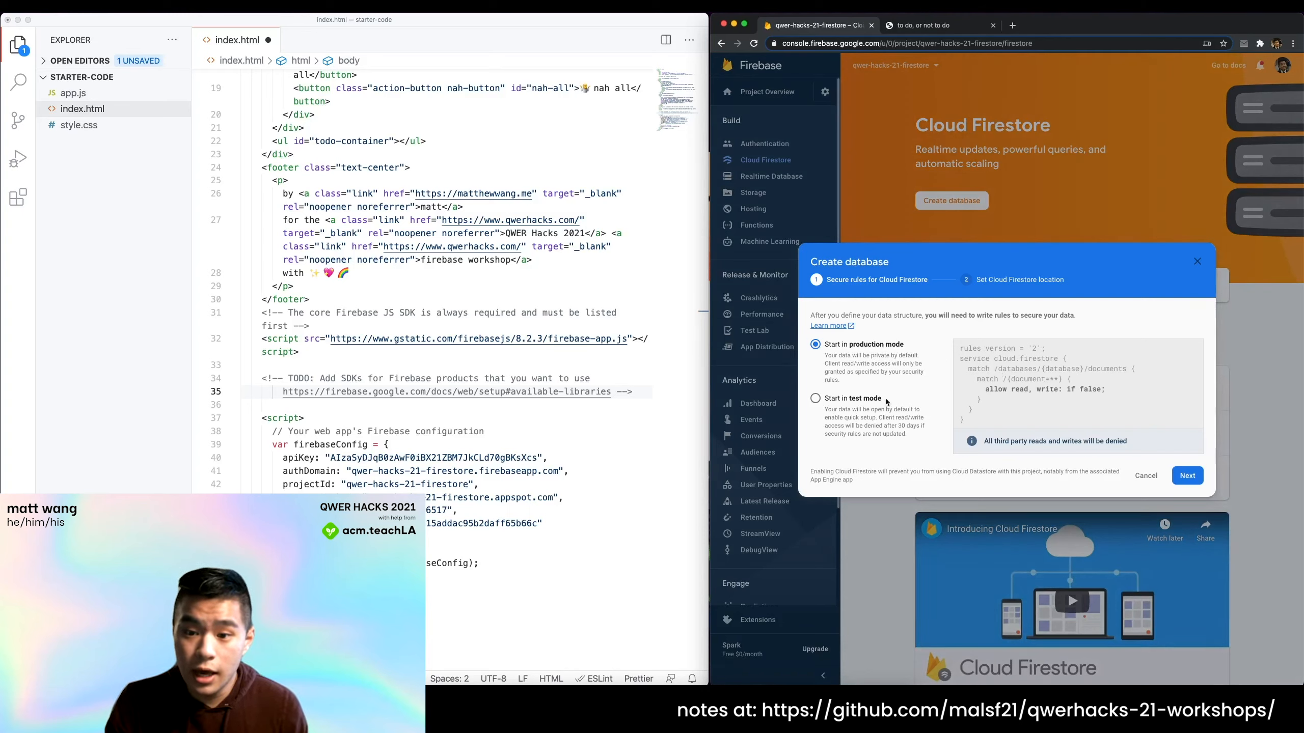
Choose 'Start in test mode' security rules and advance to the location step.
click(814, 389)
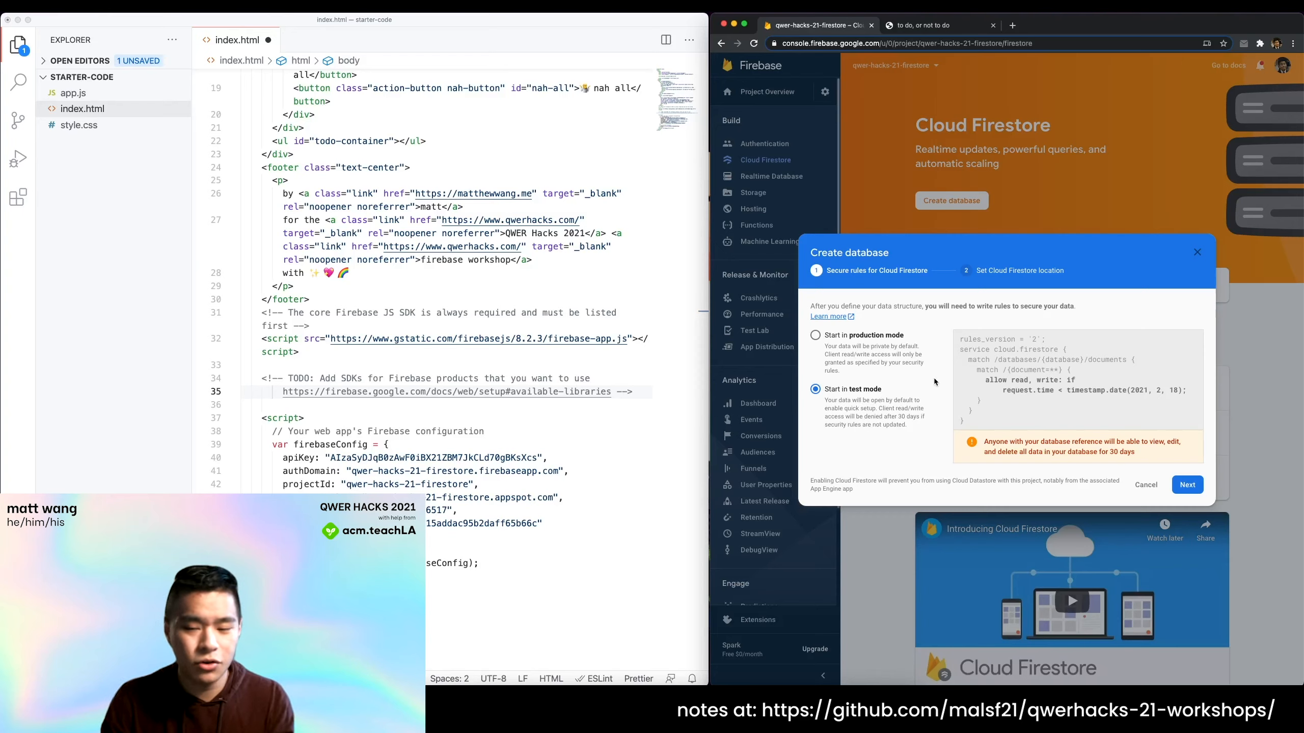
click(1188, 484)
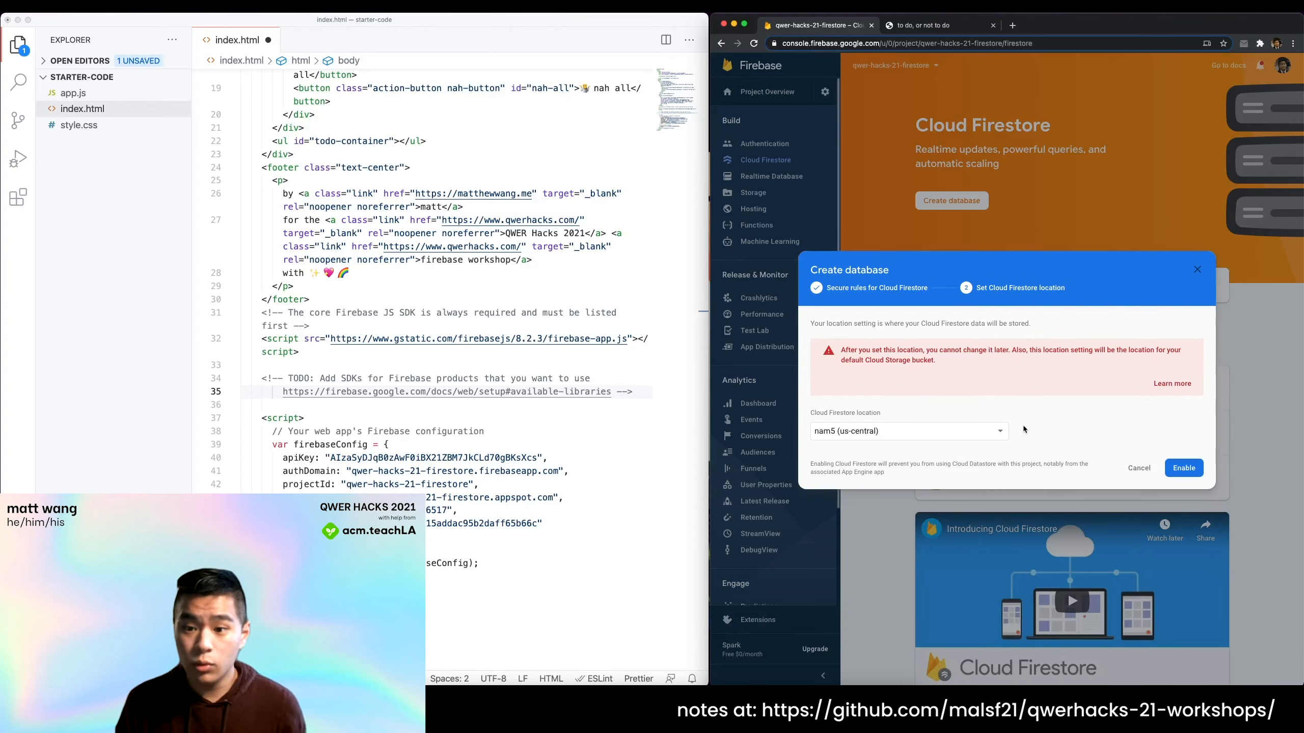
mouse_move(1015, 433)
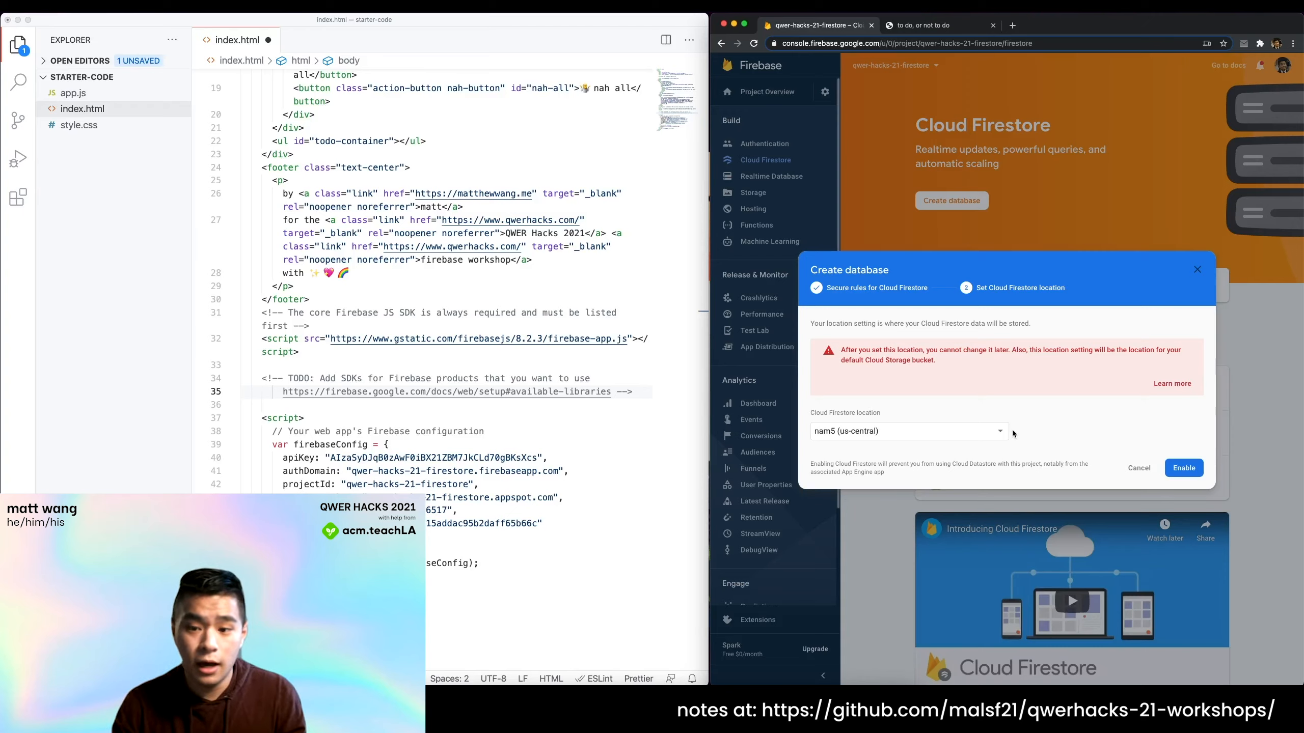
Set the Firestore location to us-west2 and enable the database.
click(909, 432)
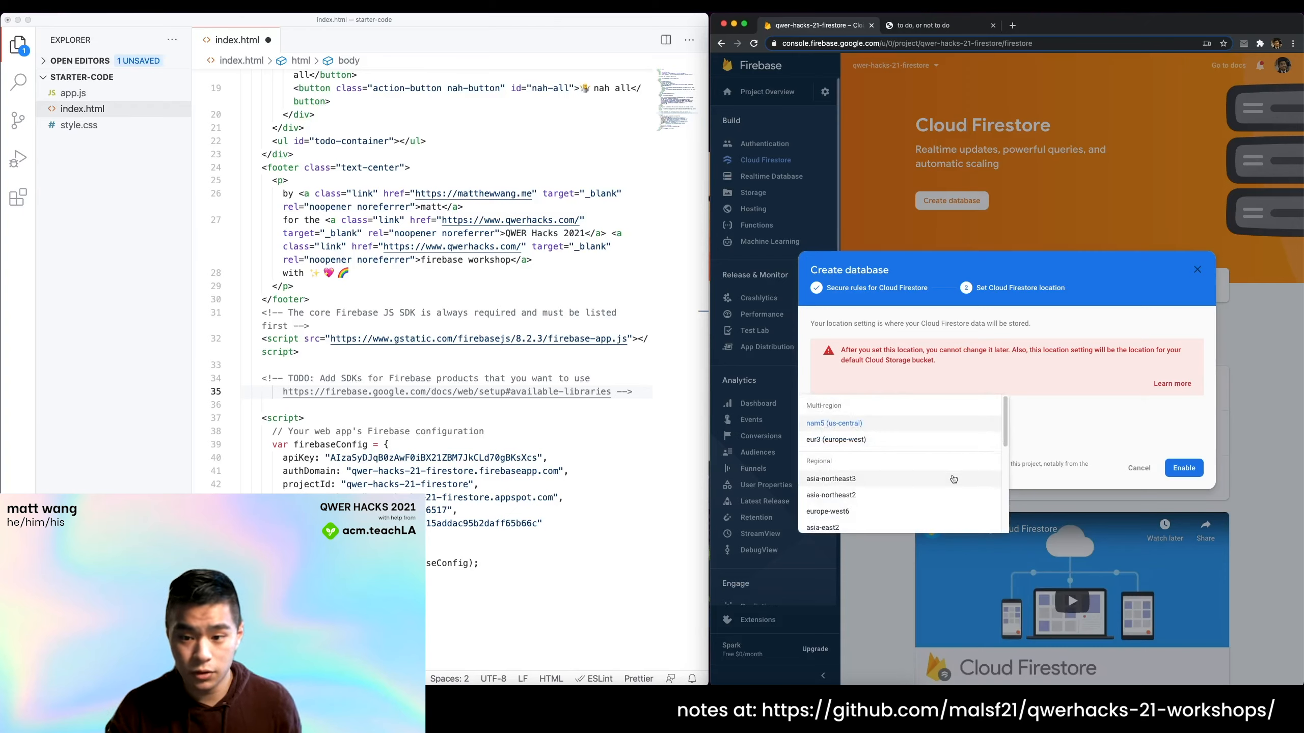
scroll(down, 3)
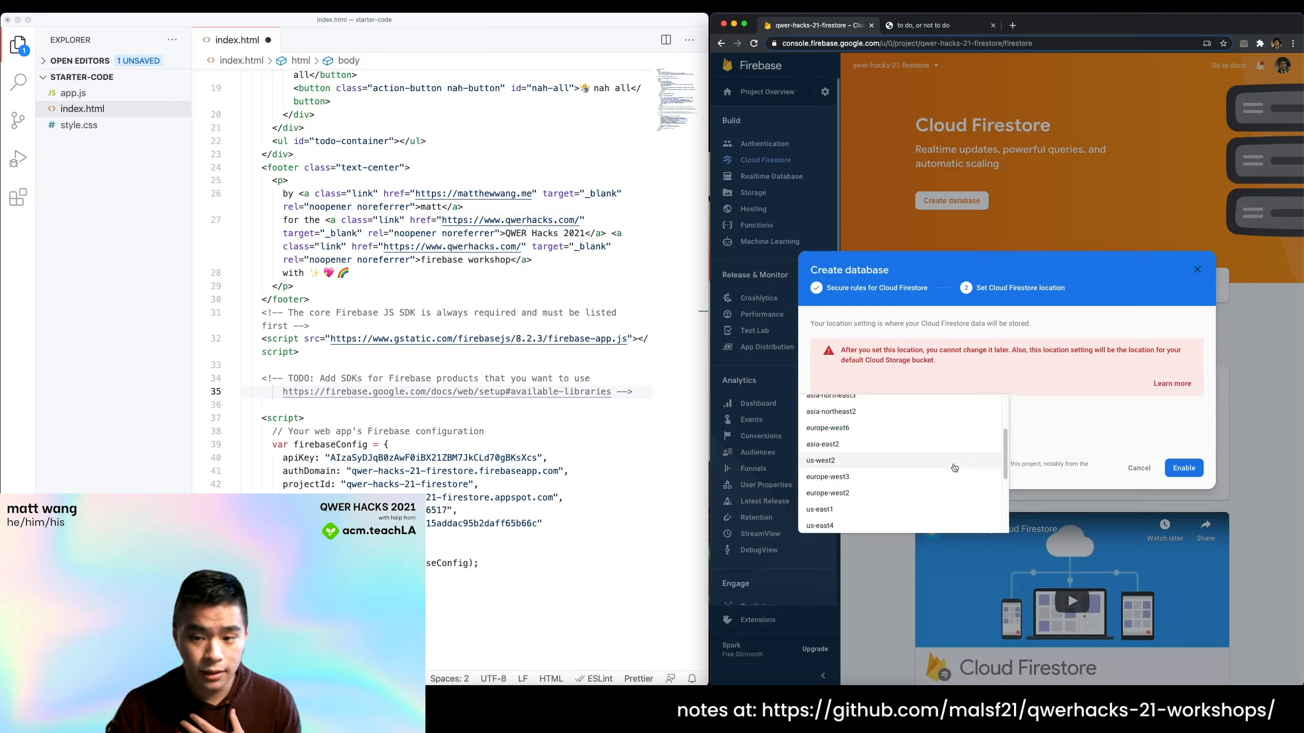
click(821, 460)
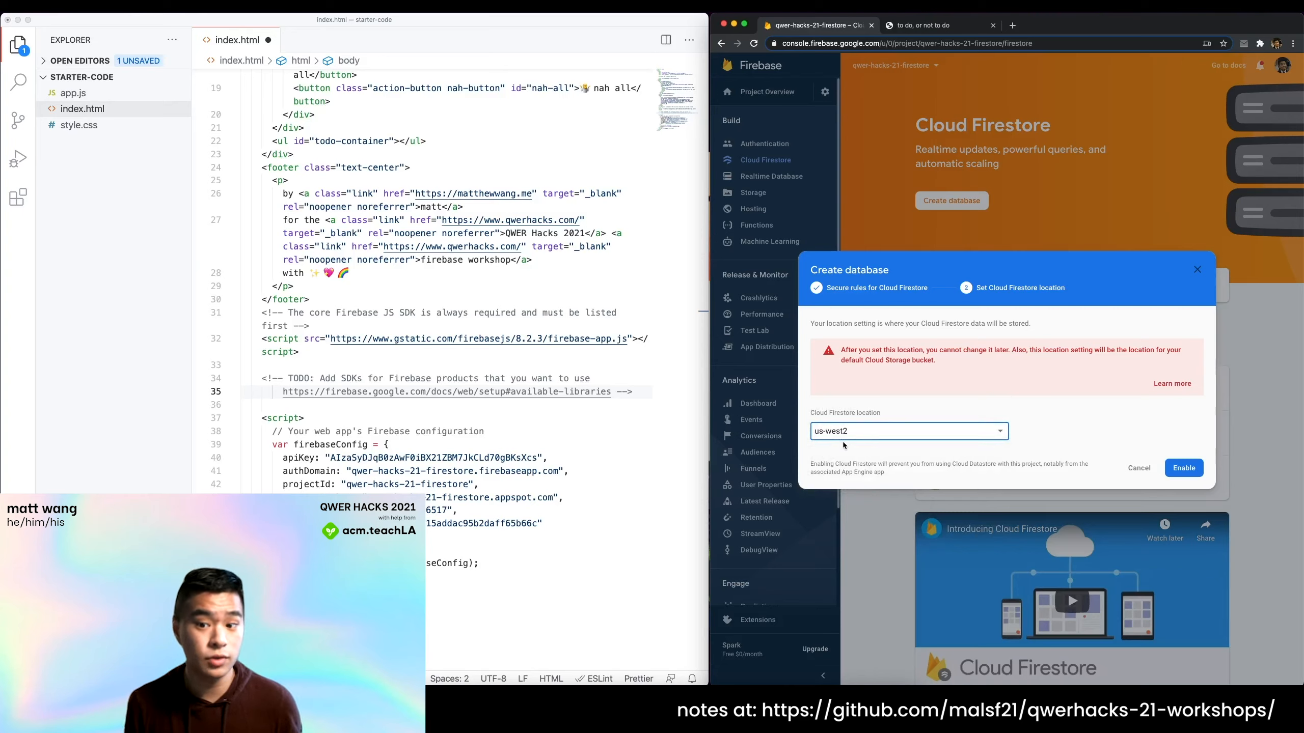
mouse_move(979, 431)
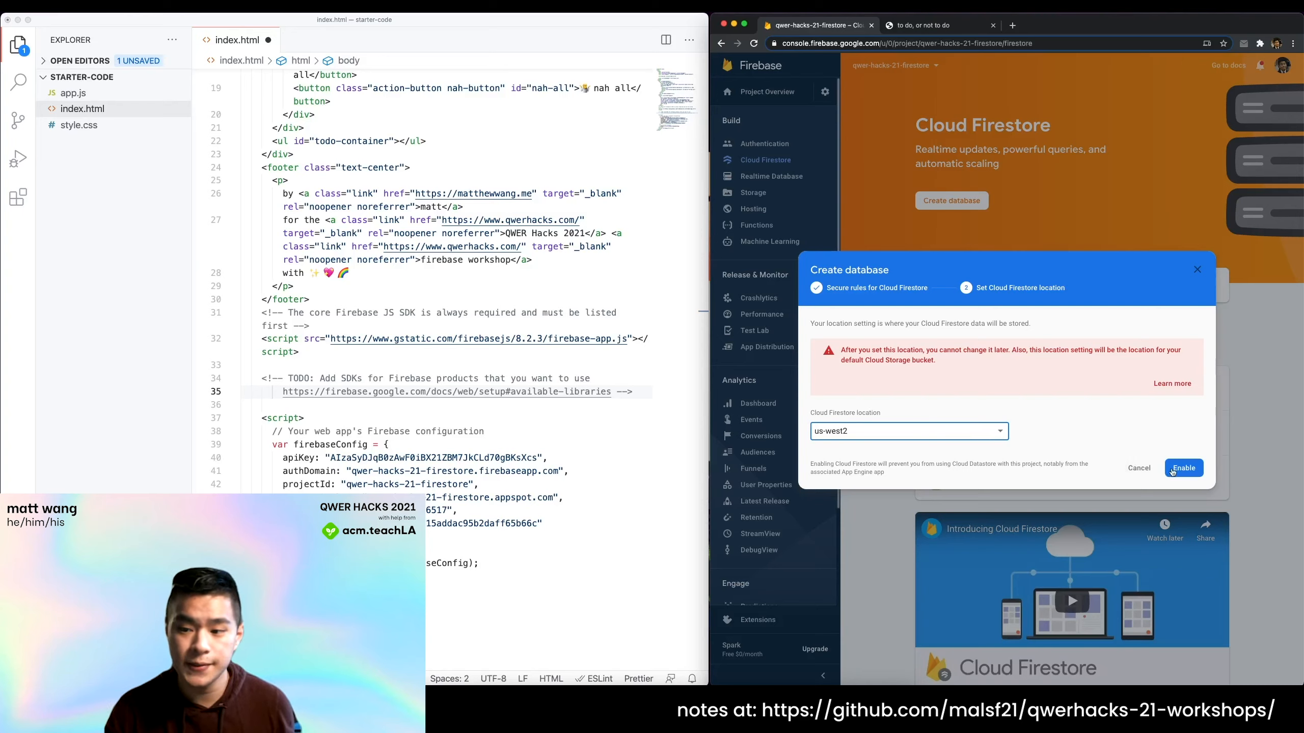
click(1184, 467)
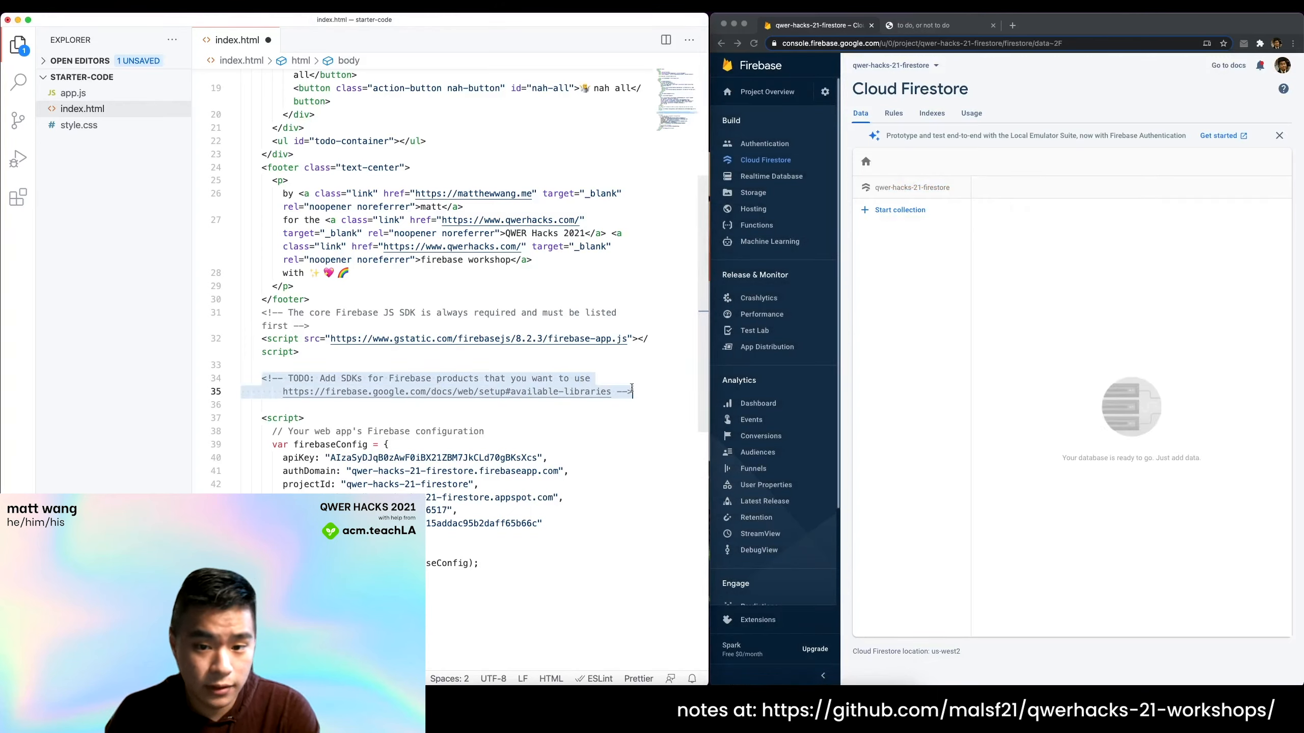
Insert the firebase-firestore.js 8.2.1 script tag in index.html, glancing at the Firestore usage view.
text(<script src="https://www.gstatic.com/firebasejs/8.2.1/firebase-firestore.js"></script>)
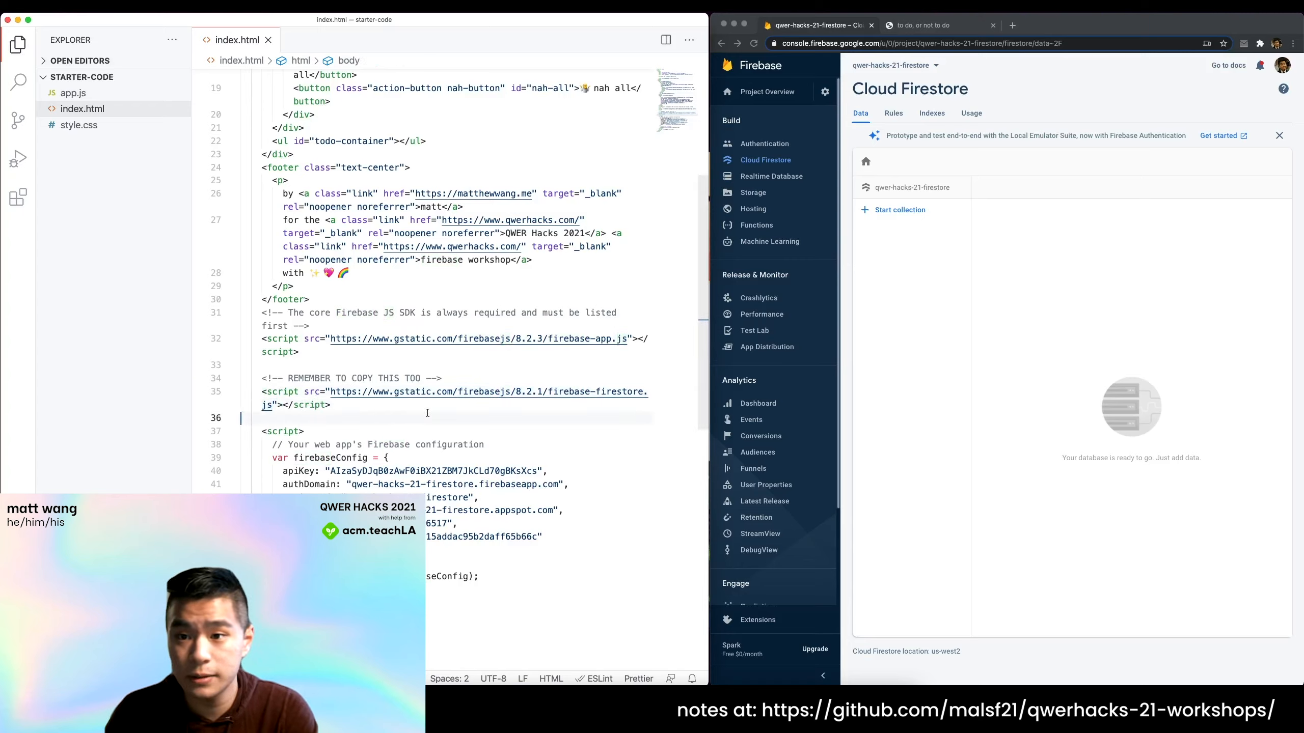
click(972, 113)
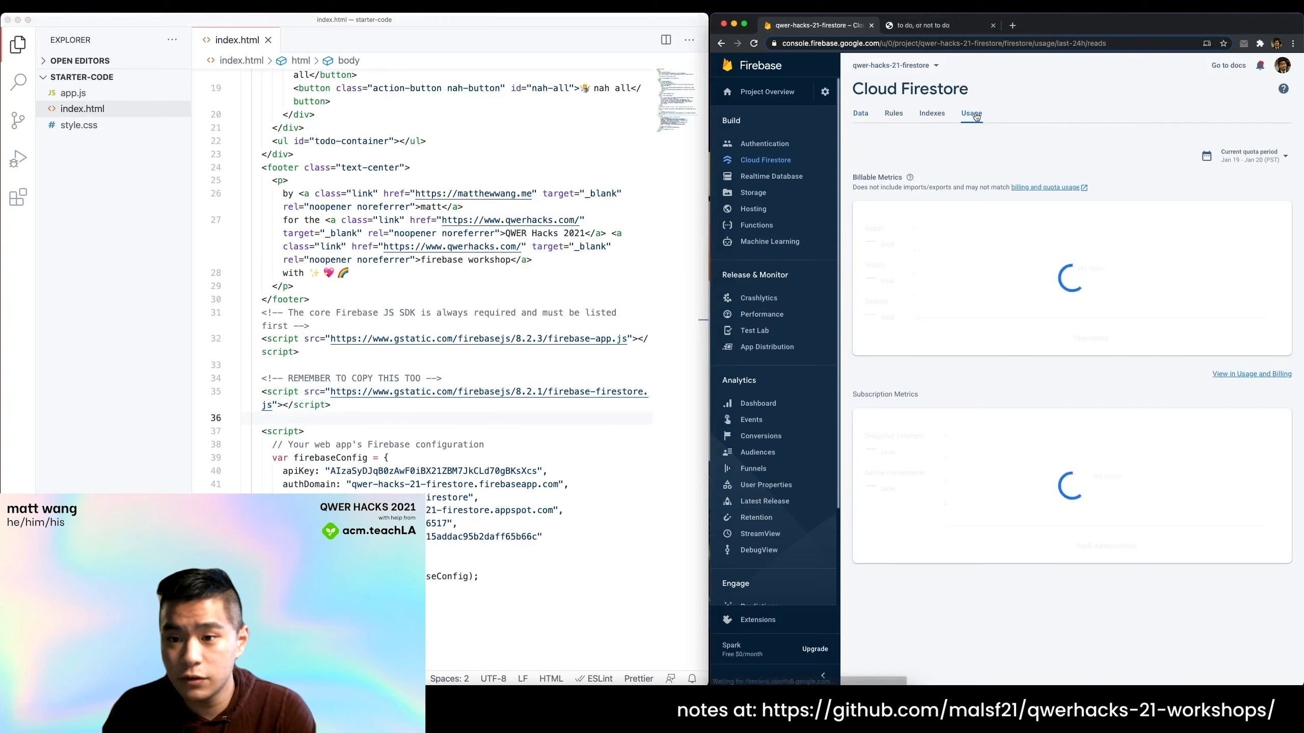
click(860, 113)
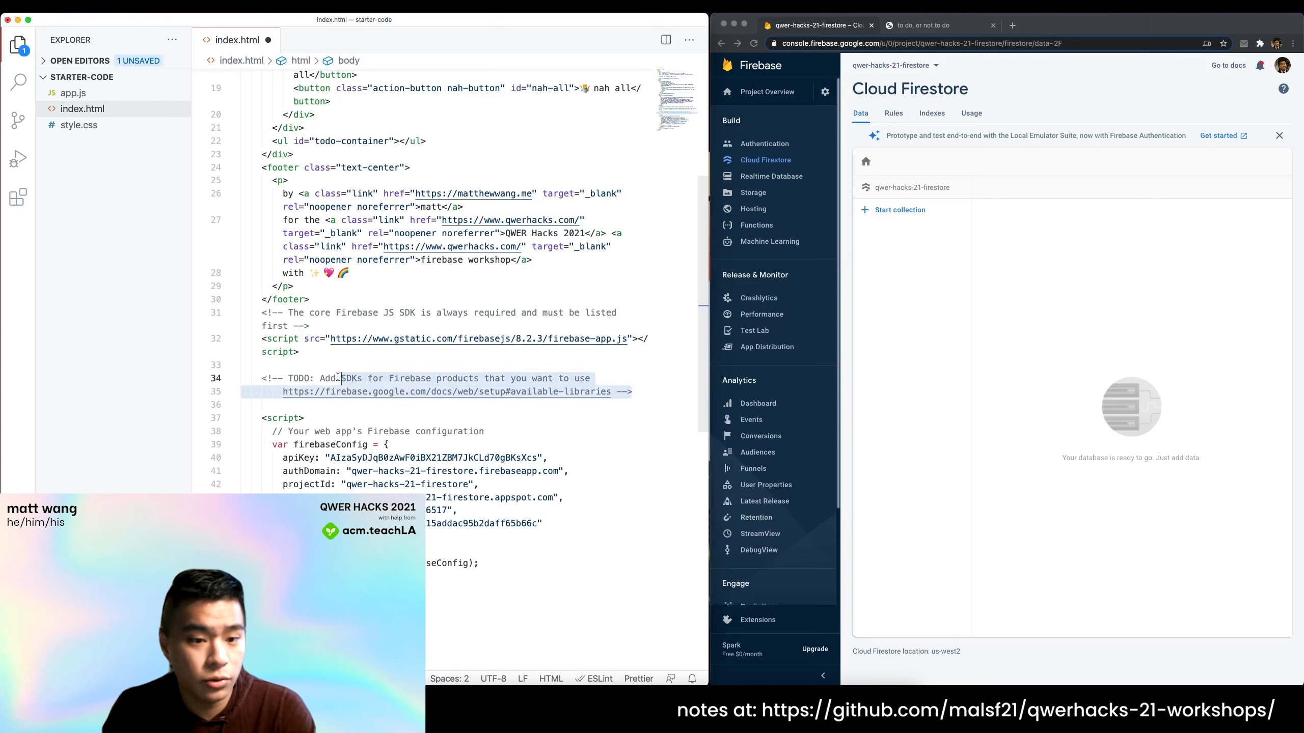
text(<script src="https://www.gstatic.com/firebasejs/8.2.1/firebase-firestore.js"></script>)
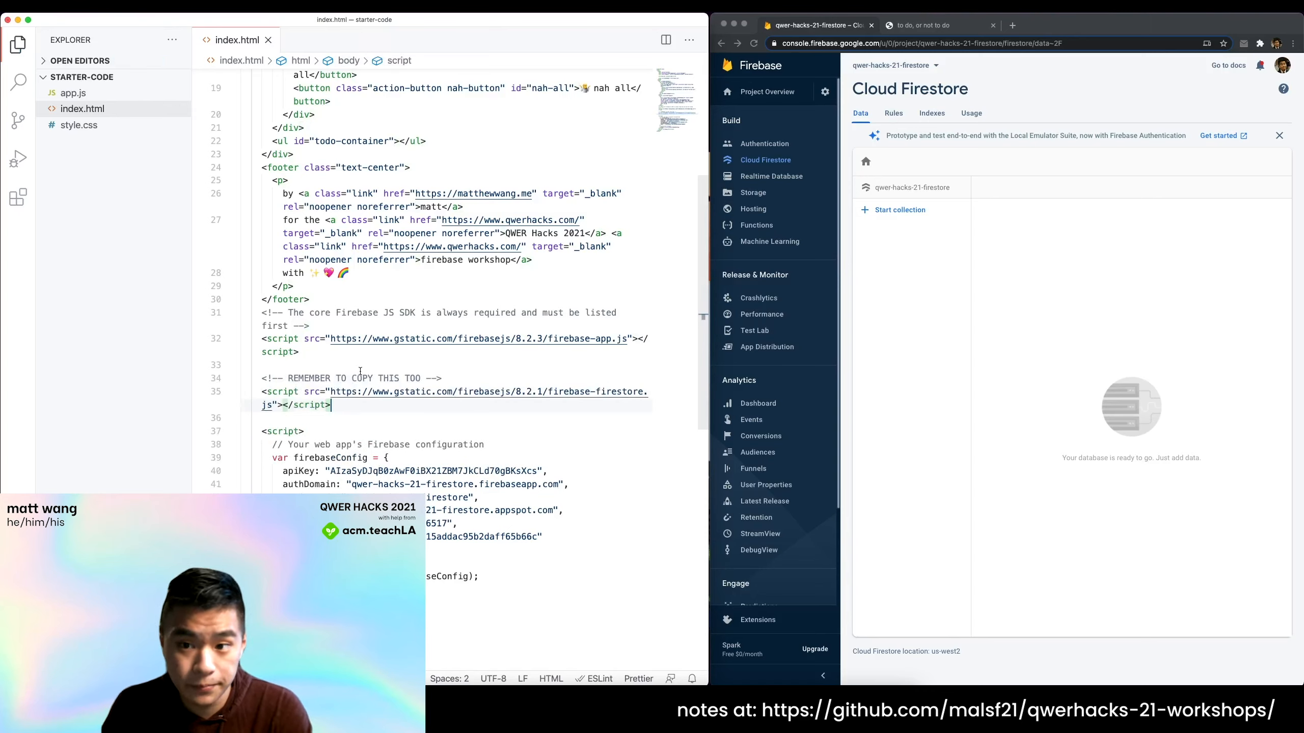